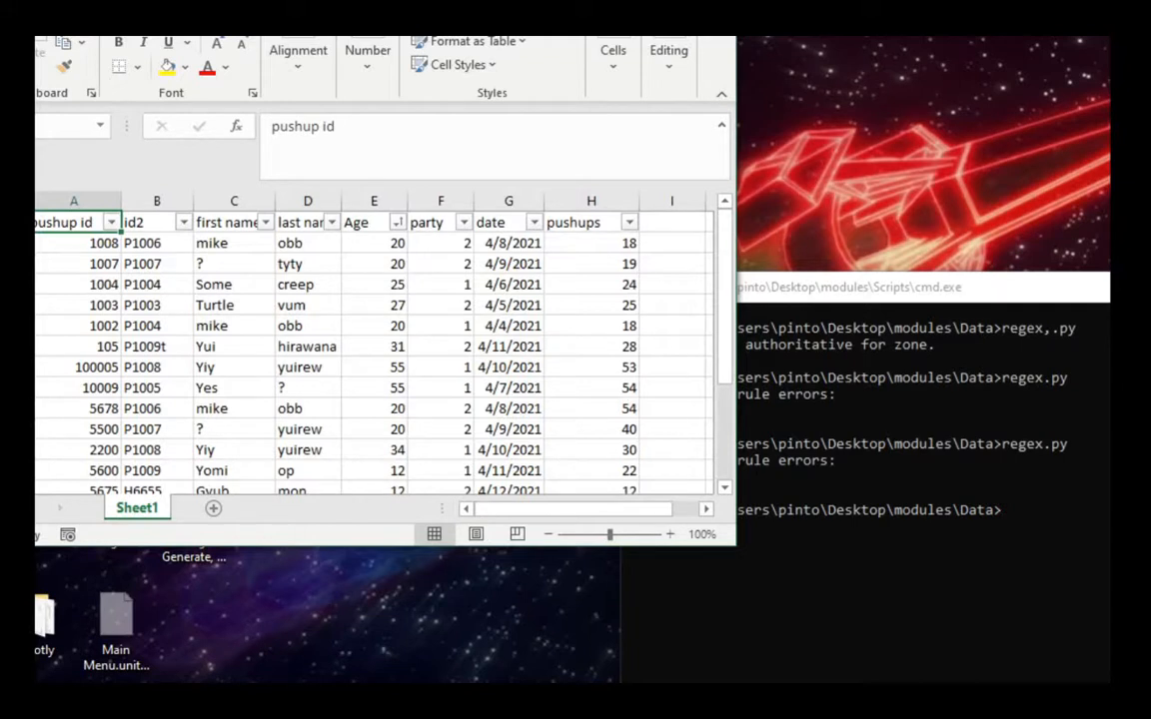
mouse_move(613, 410)
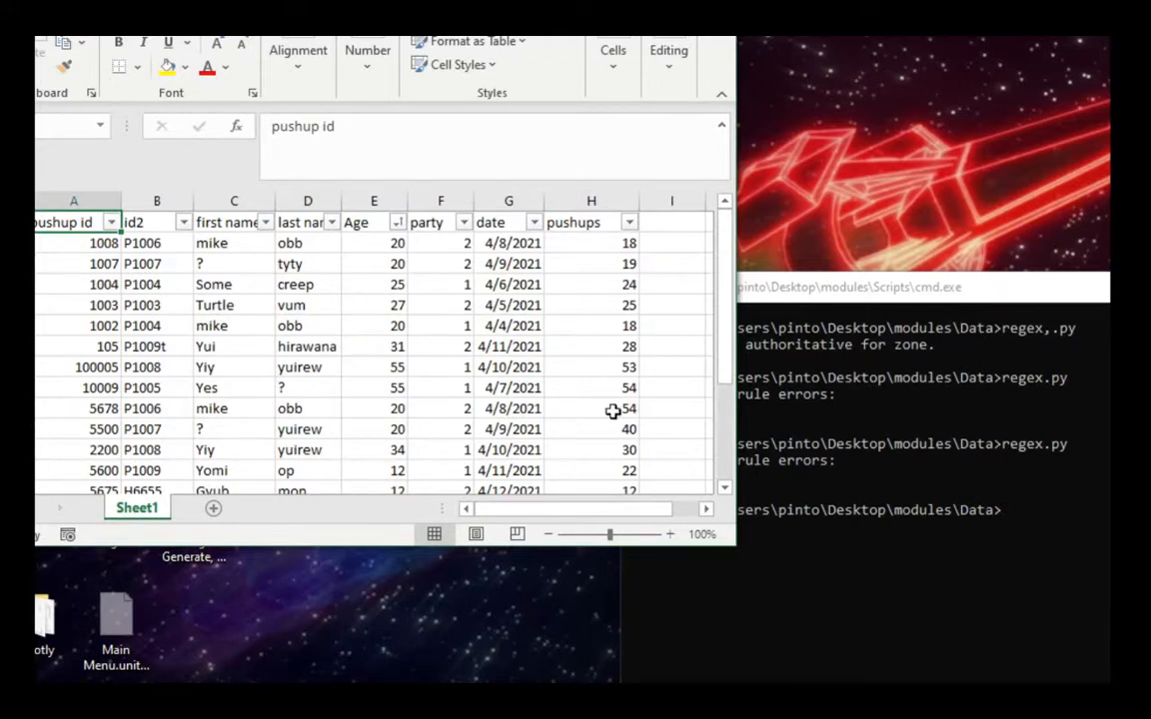
mouse_move(600, 408)
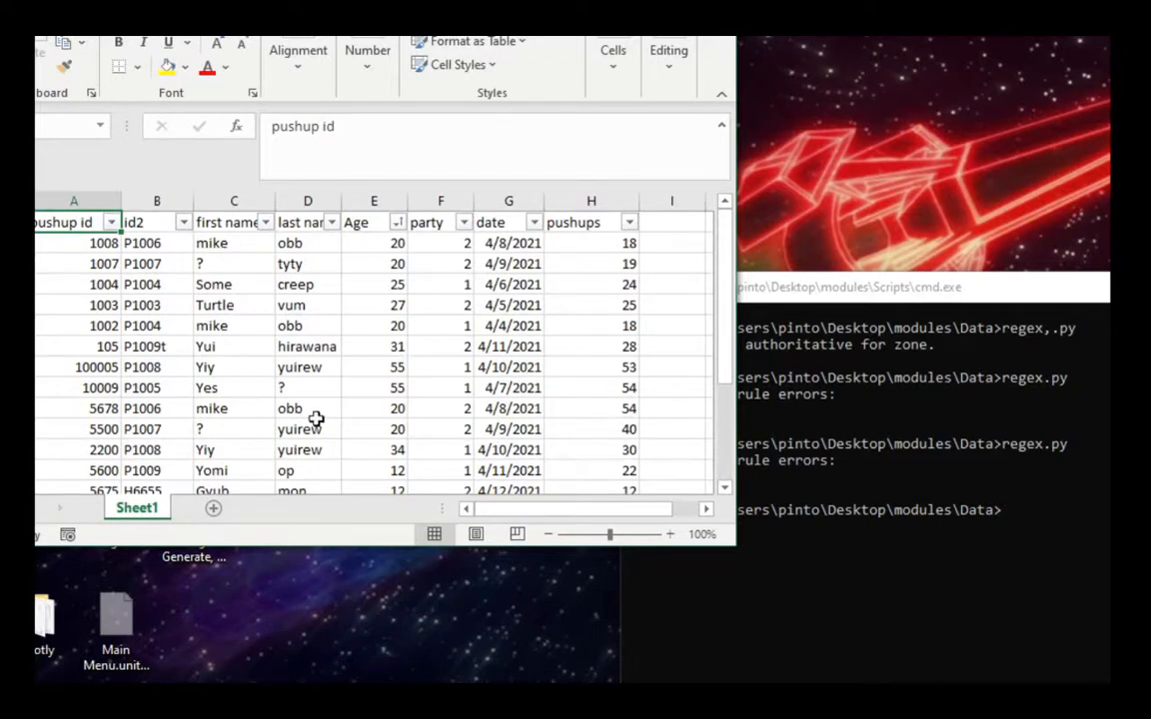
mouse_move(581, 325)
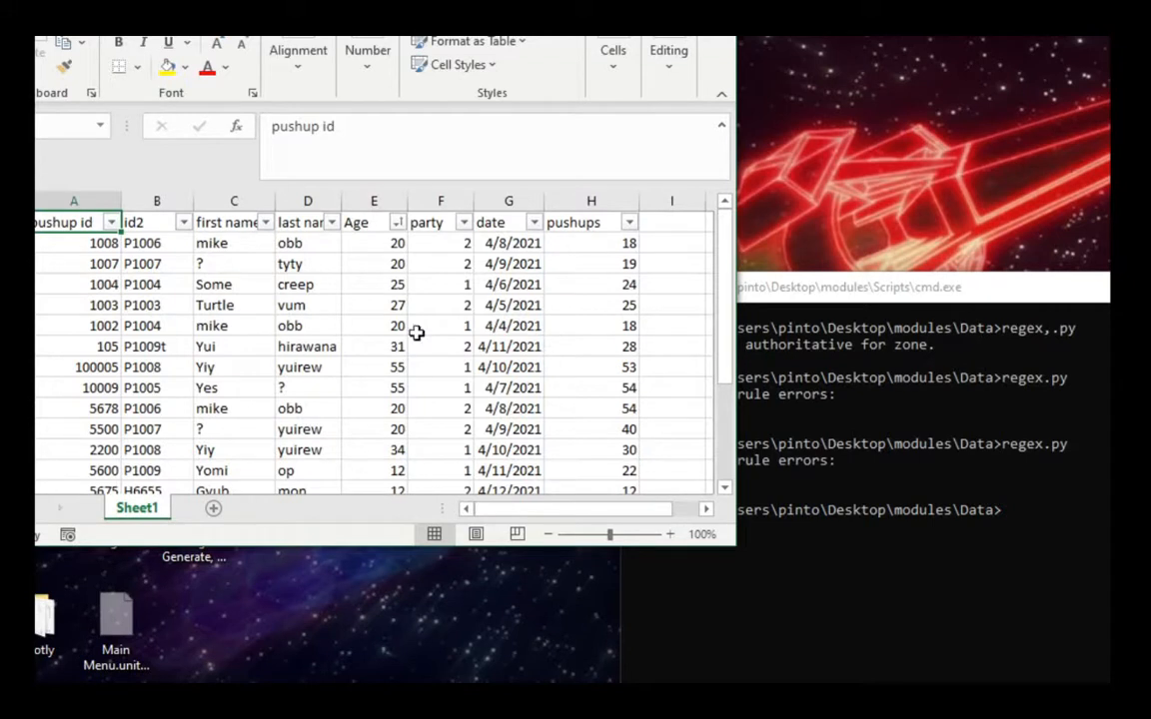
mouse_move(211, 242)
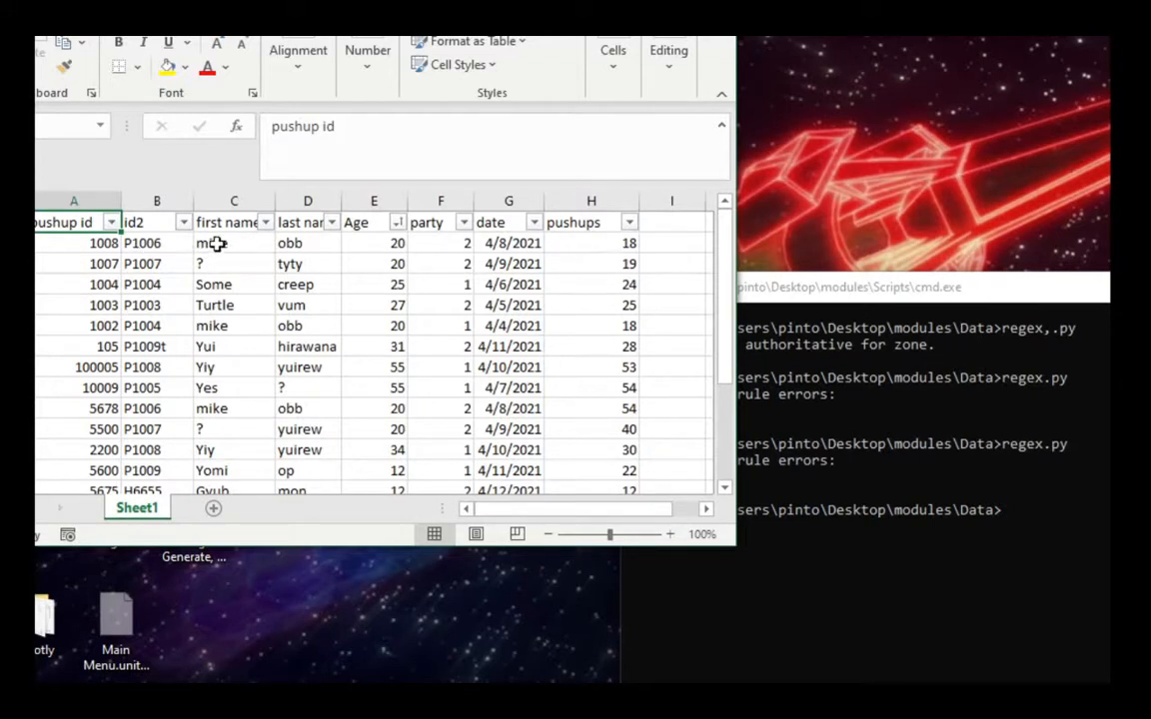
Inspect the first row's Age 20, party, date 4/8/2021 and pushups formula.
left_click(374, 243)
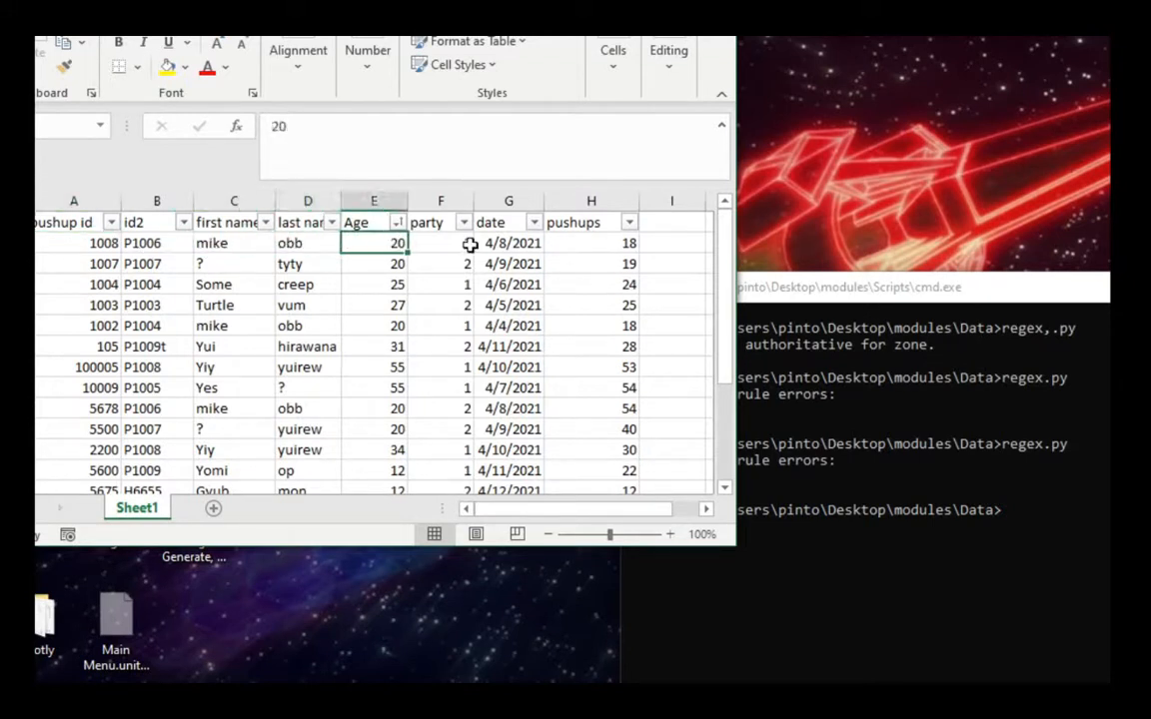
left_click(439, 243)
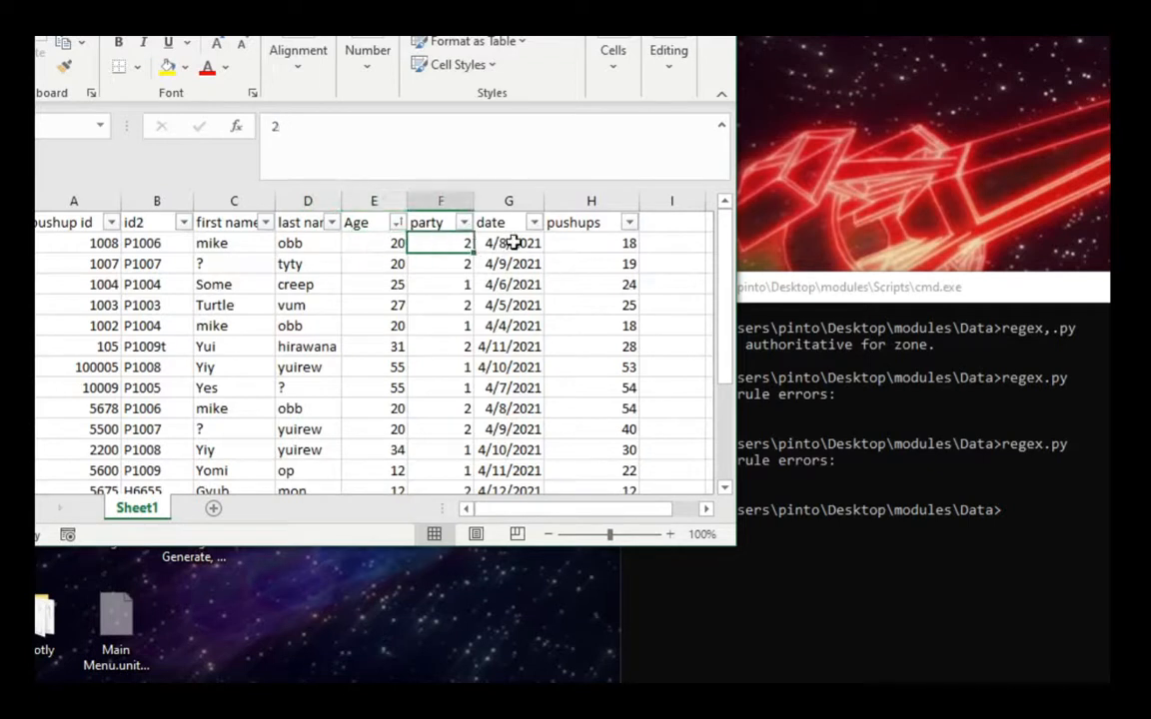
left_click(508, 243)
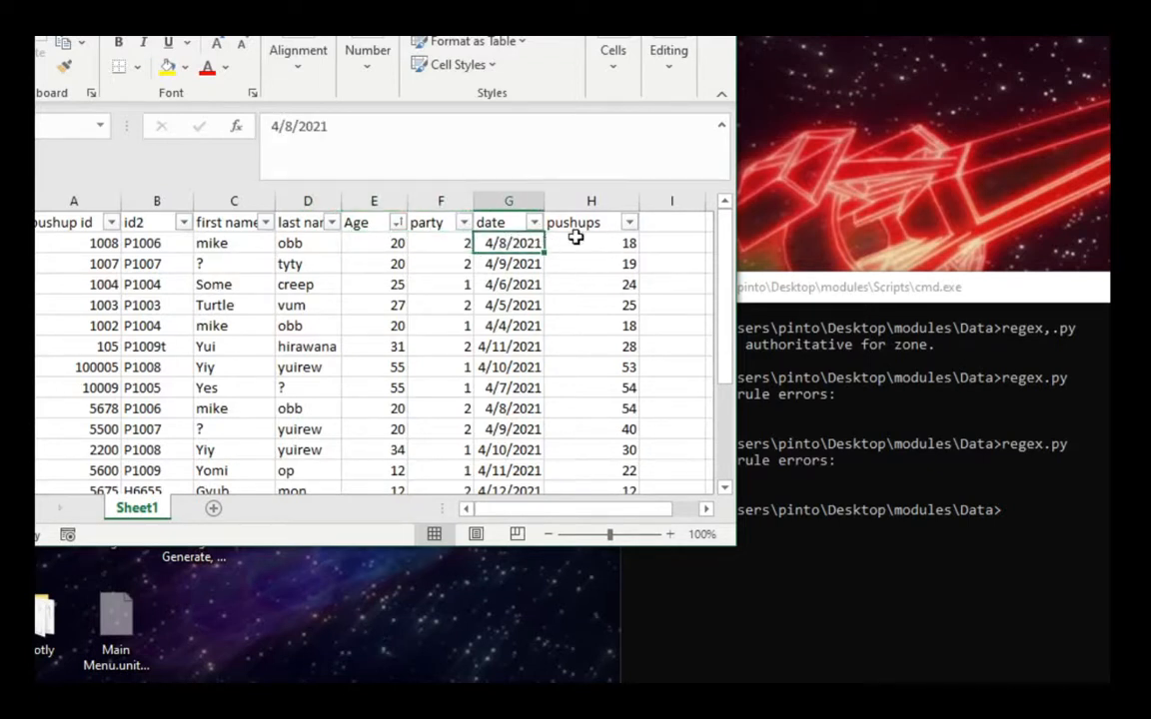
left_click(591, 243)
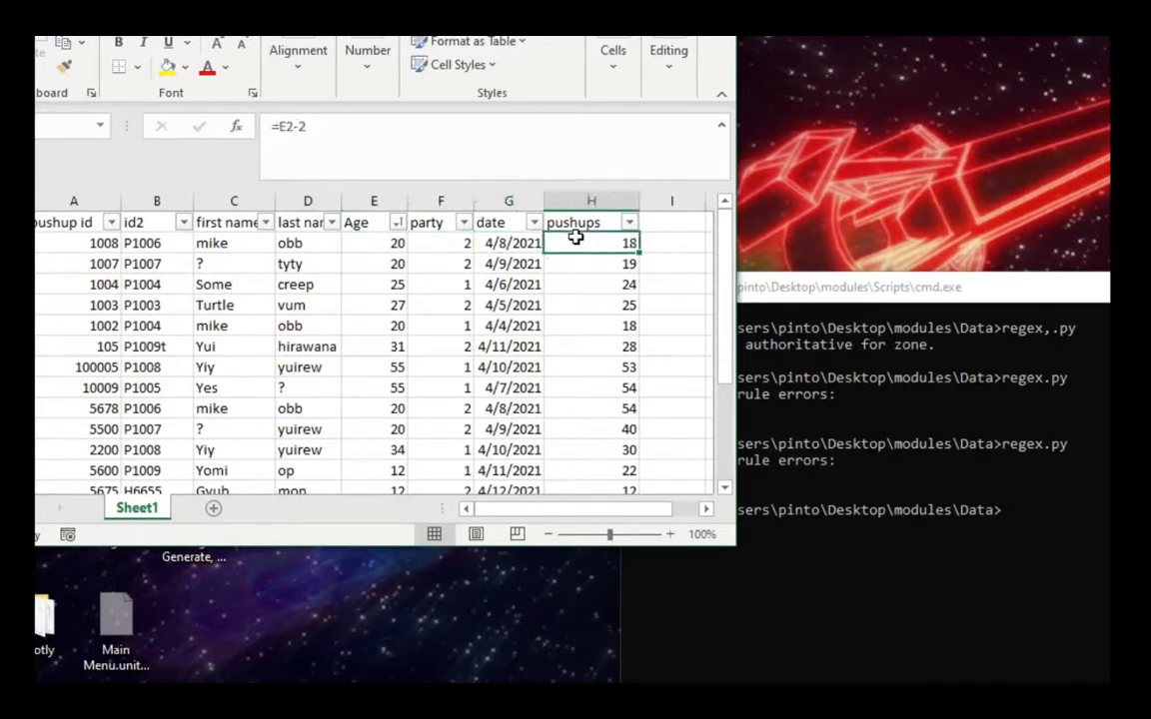
mouse_move(537, 318)
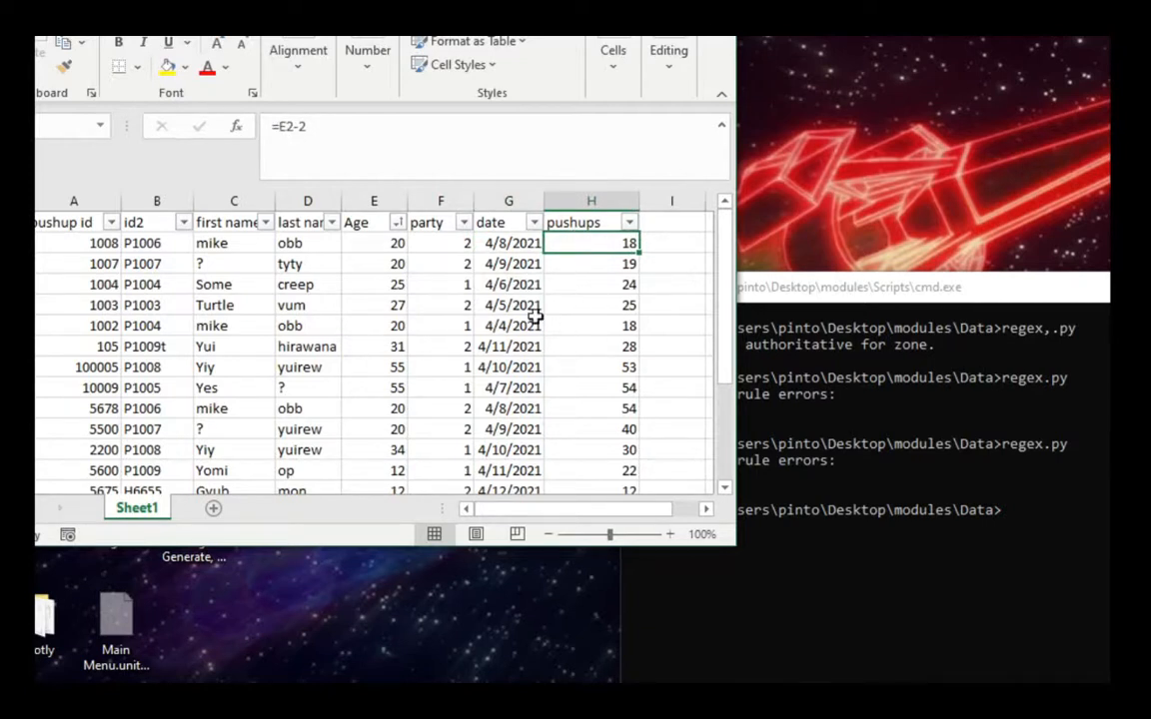
Review the first pushup id 1008 and the pushup id column heading.
left_click(73, 264)
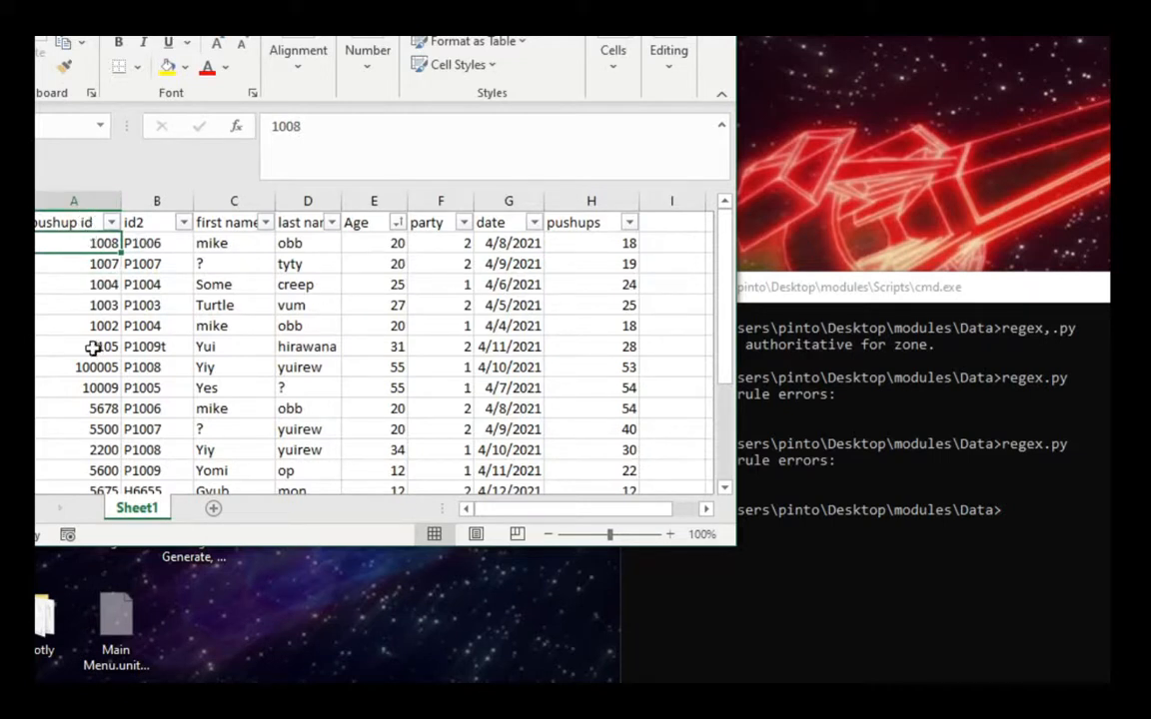
left_click(73, 222)
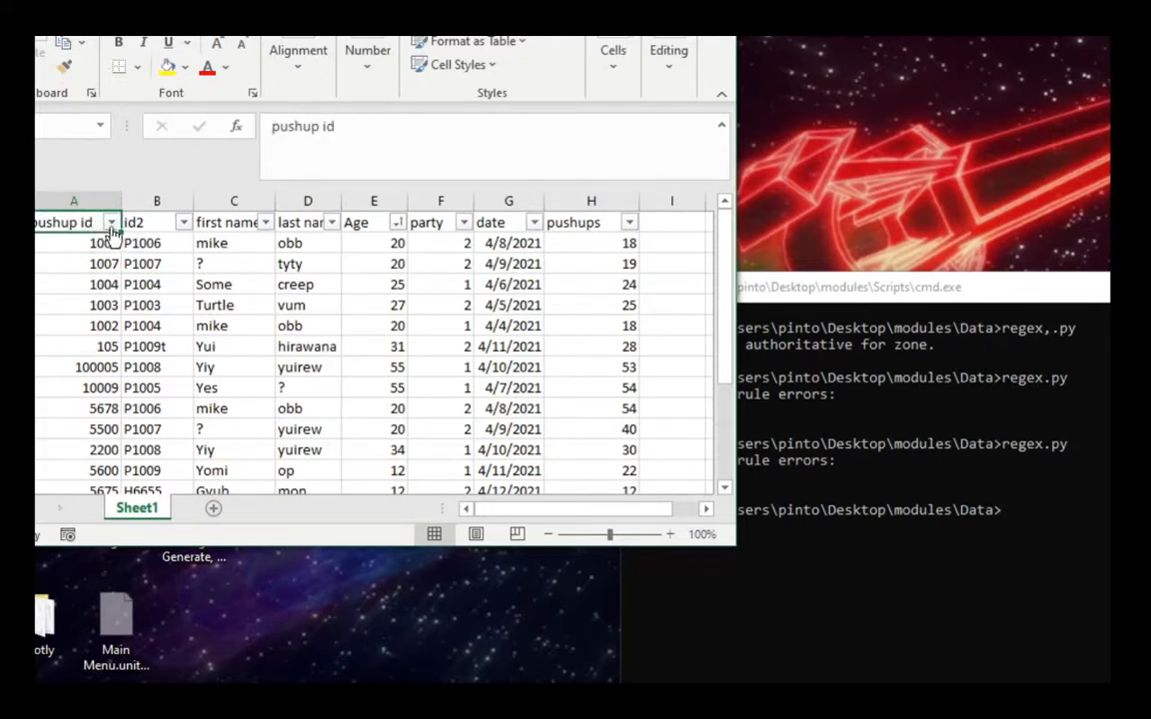
mouse_move(111, 222)
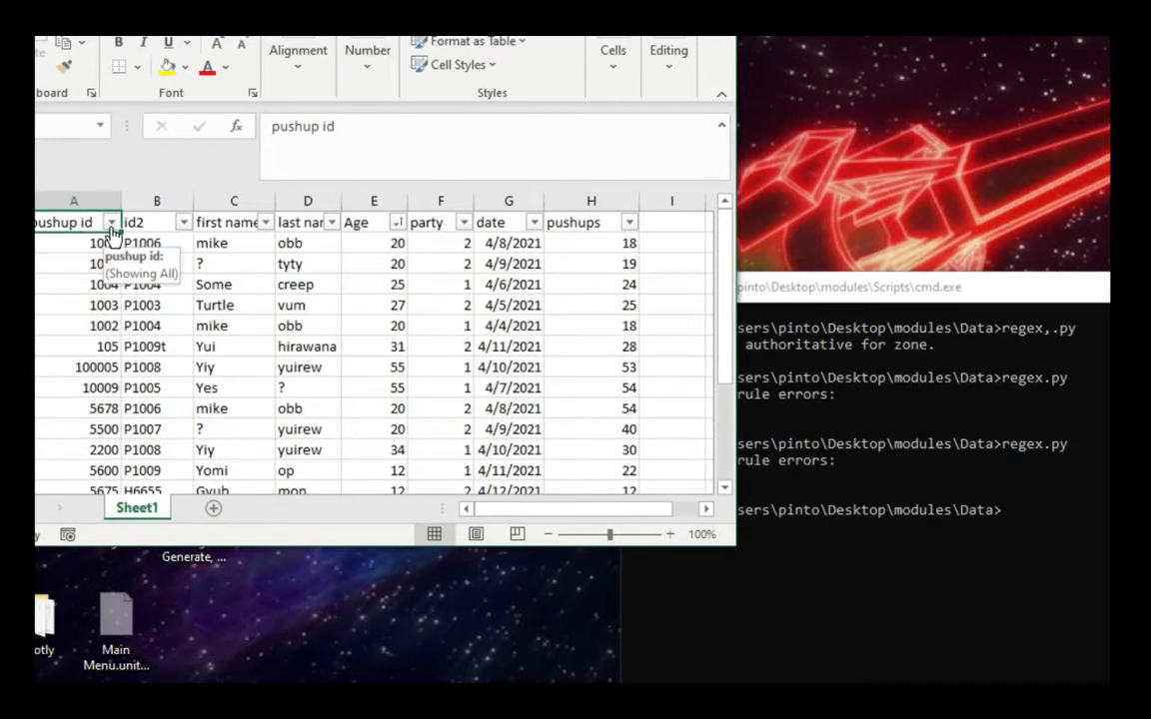
left_click(110, 221)
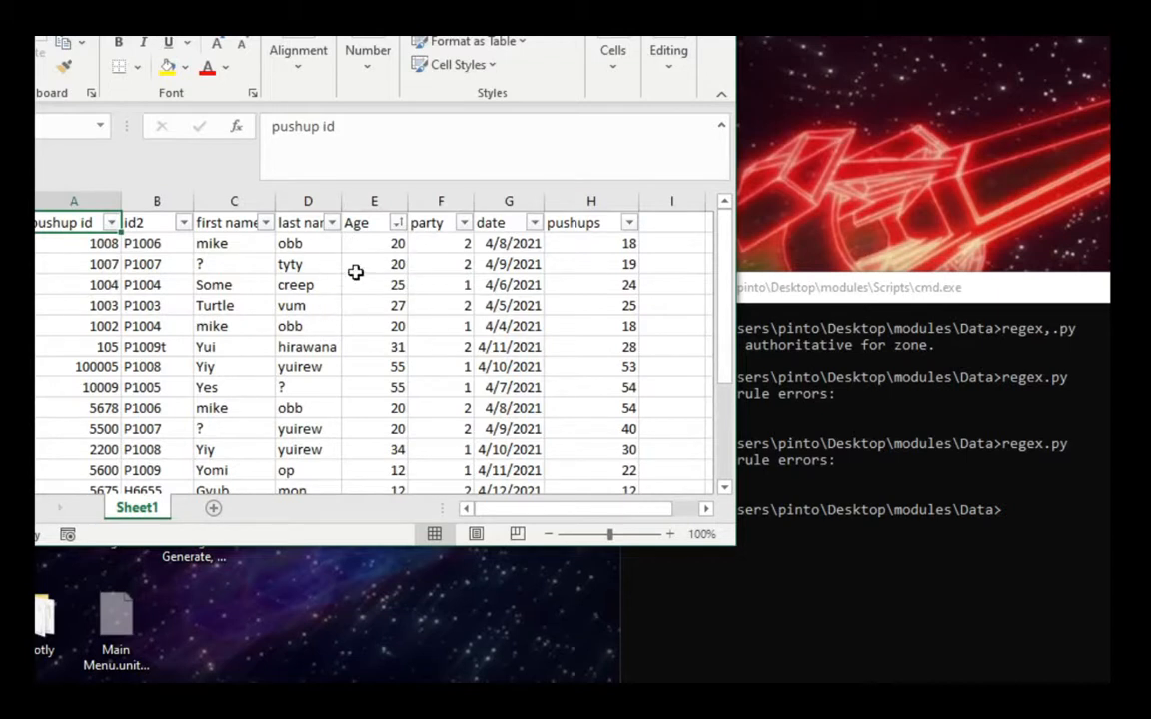
mouse_move(452, 252)
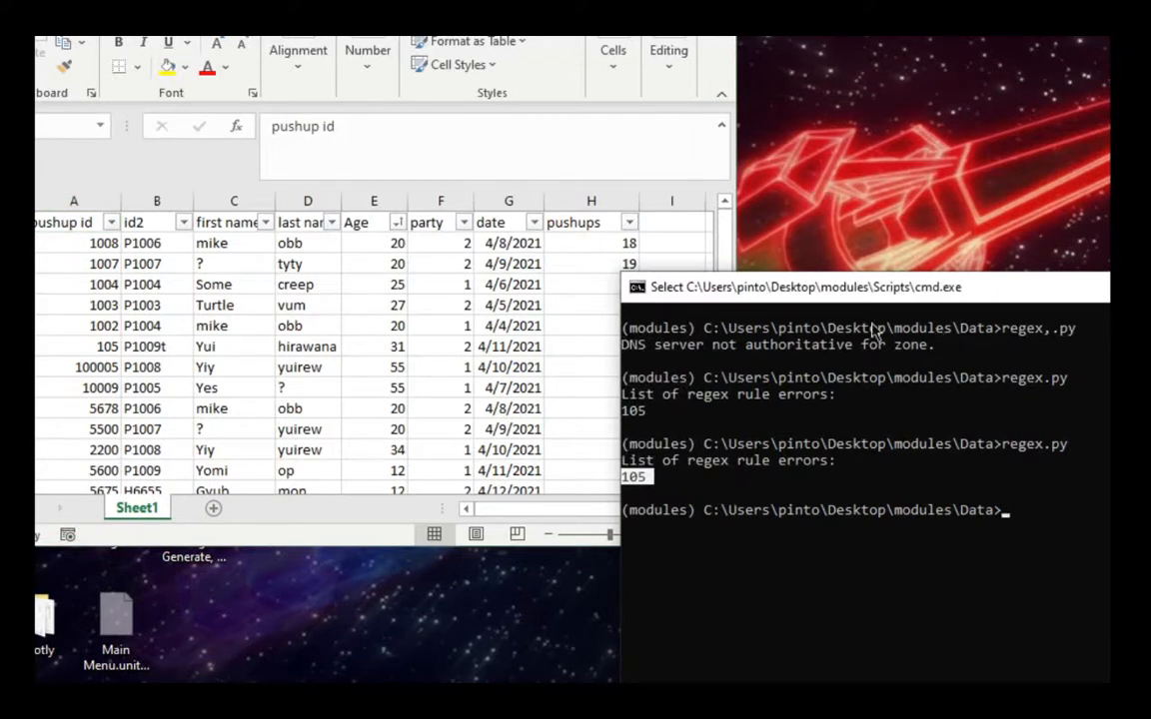
mouse_move(1004, 517)
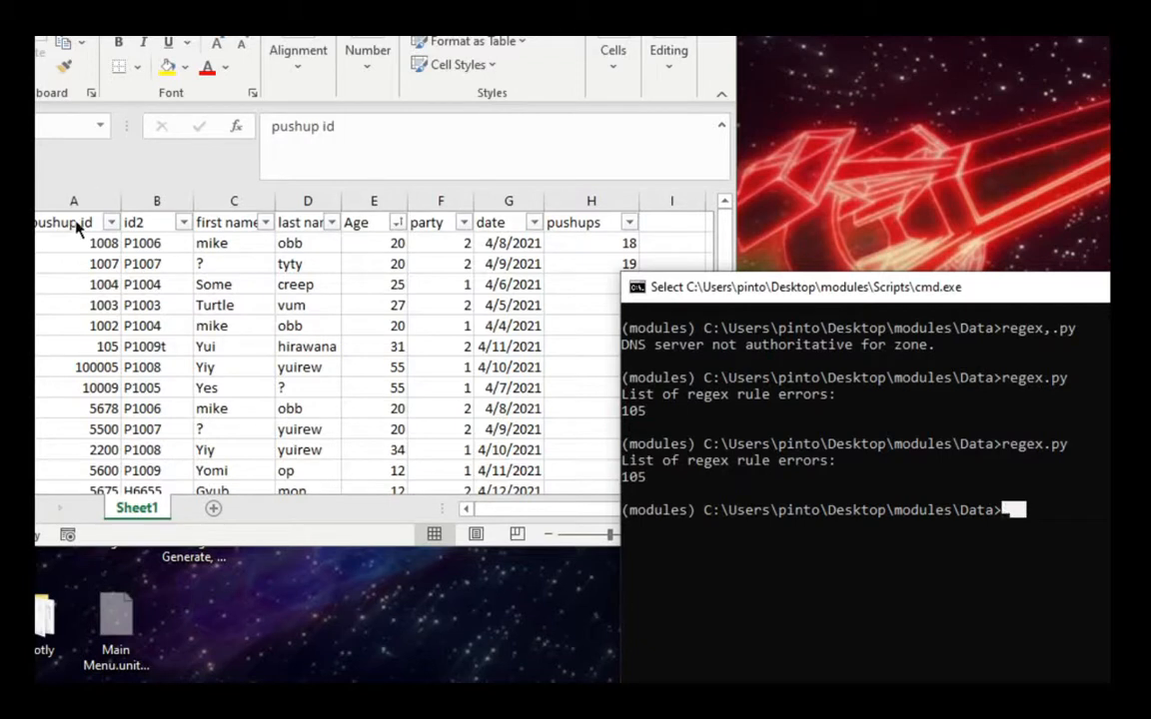
mouse_move(80, 305)
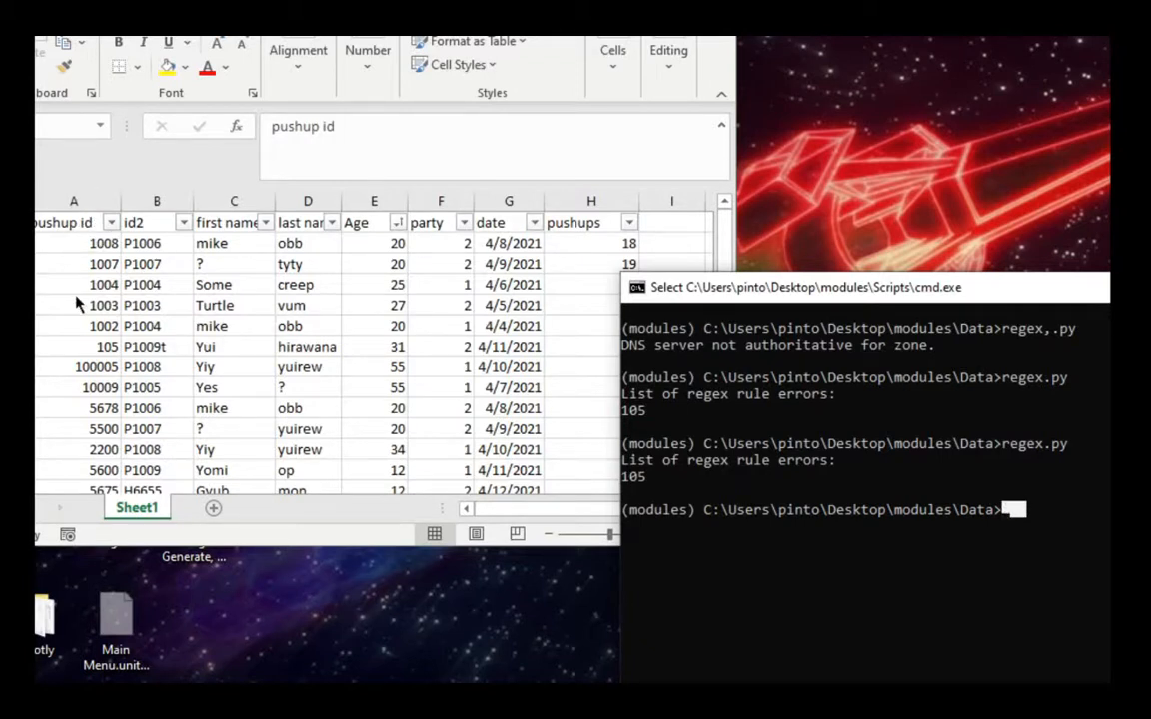
mouse_move(86, 260)
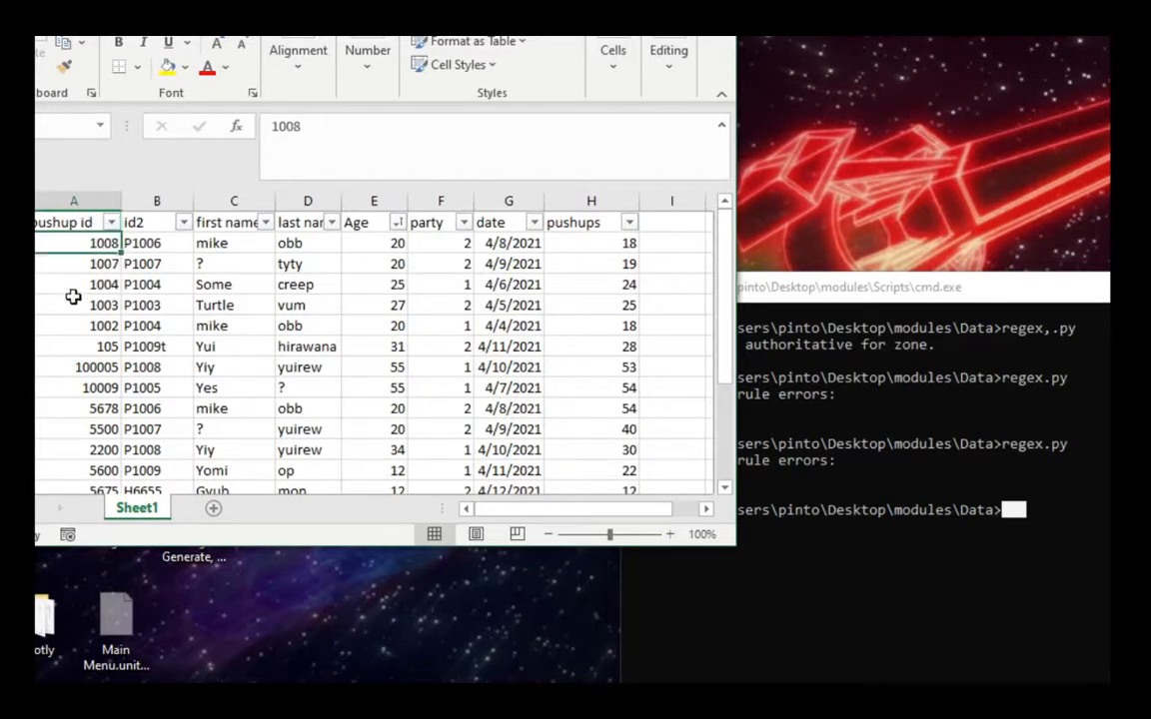
mouse_move(189, 284)
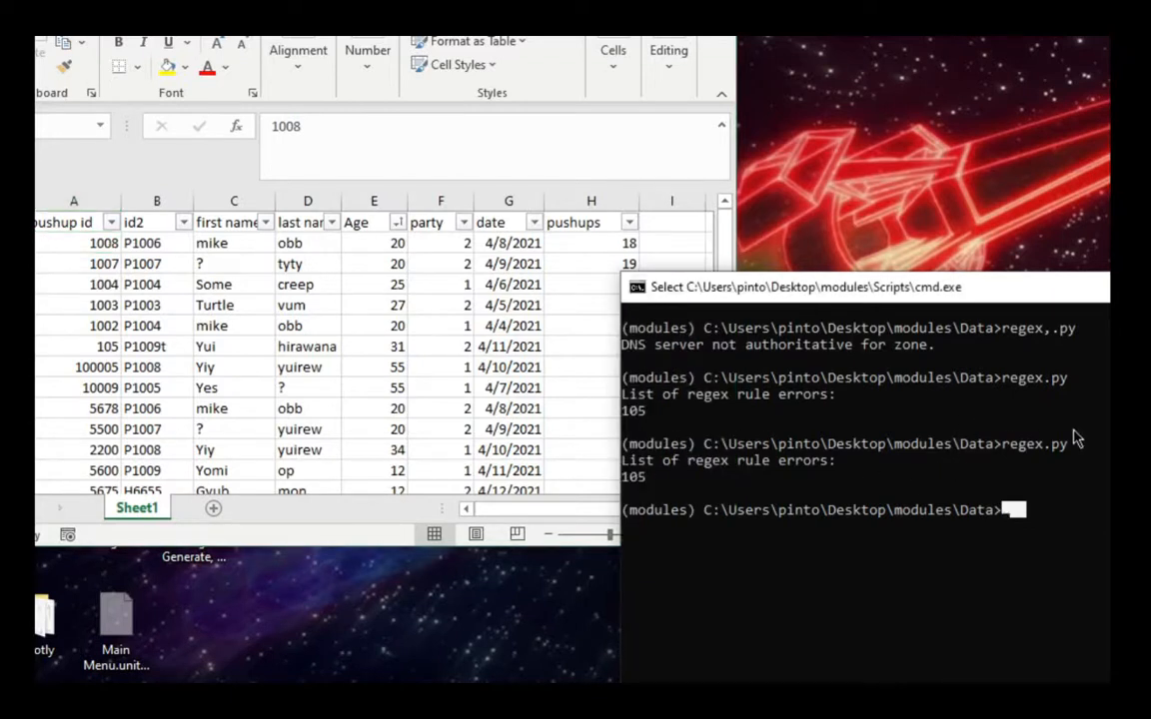
Rerun regex.py, then check pushup id 1002 and the row below it.
type("regex.py")
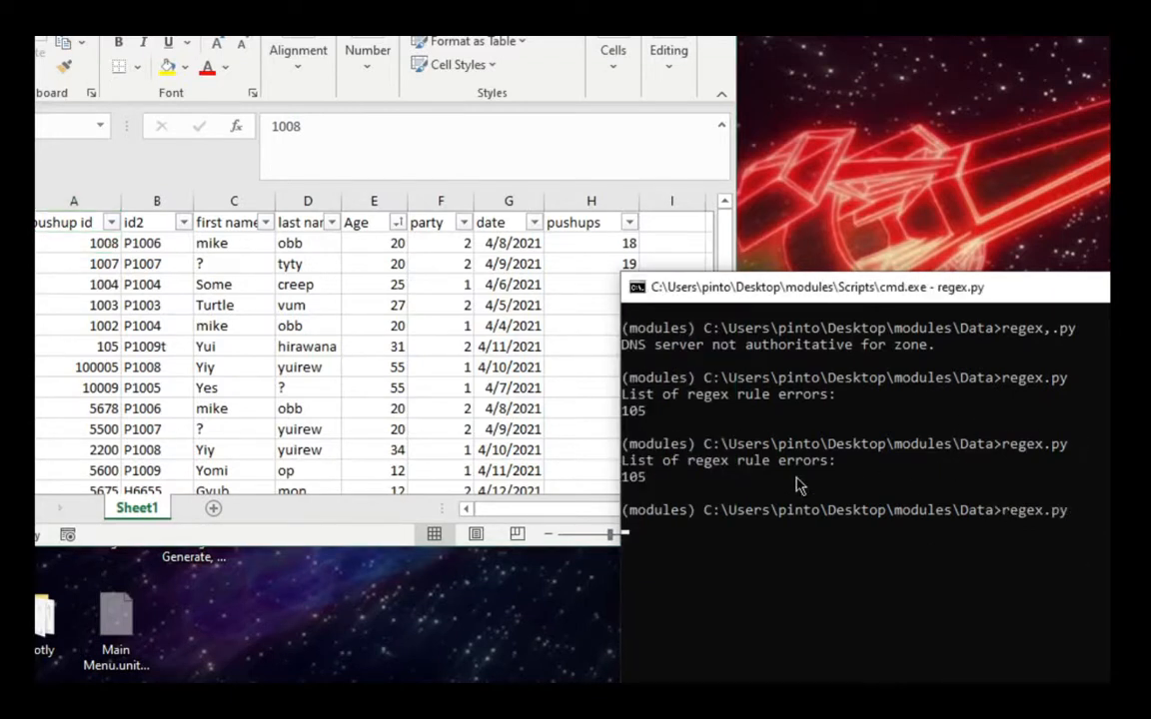
mouse_move(918, 545)
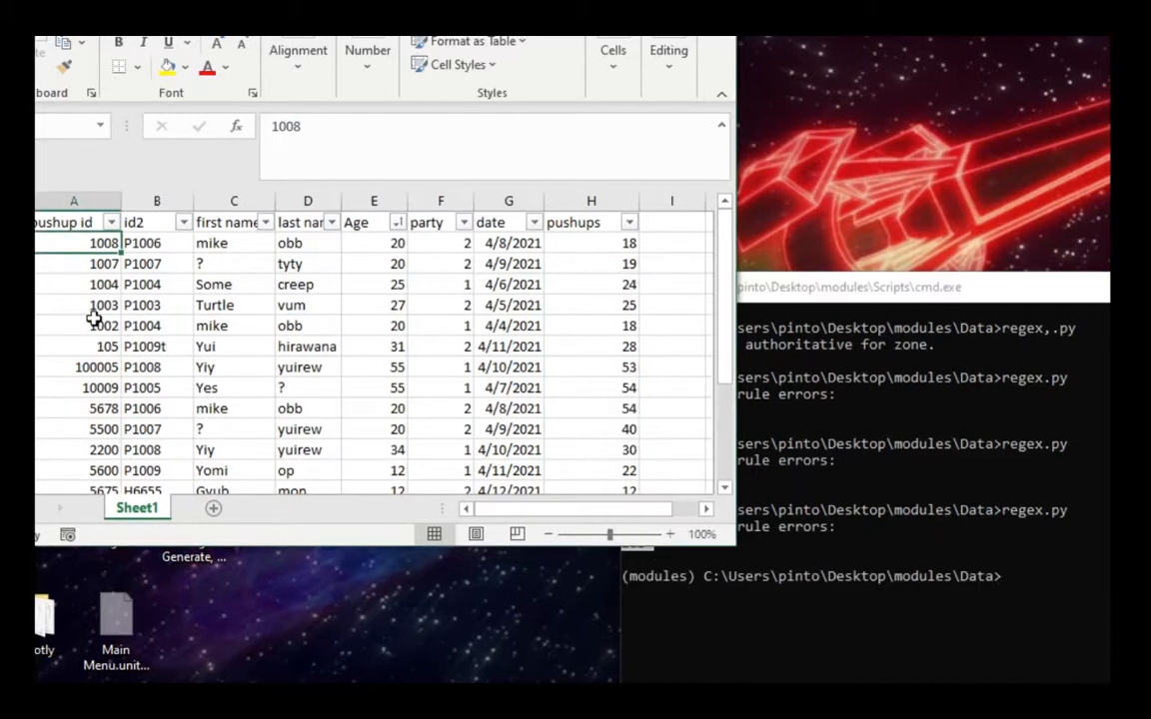
left_click(104, 325)
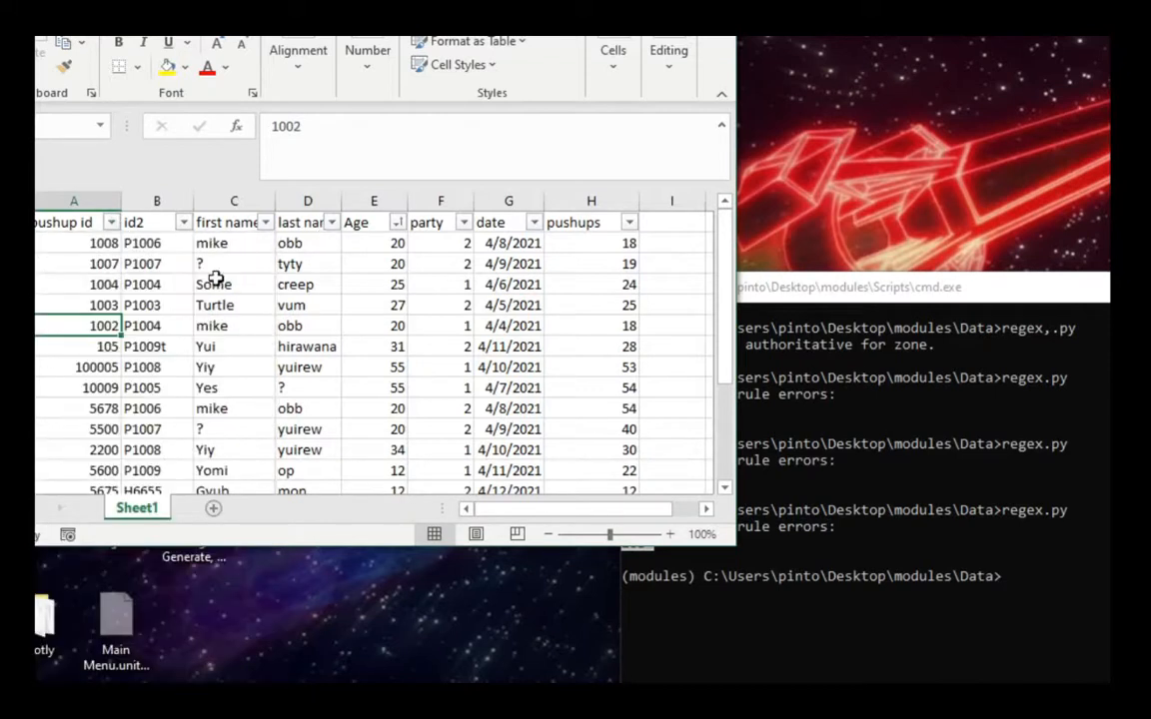
left_click(104, 347)
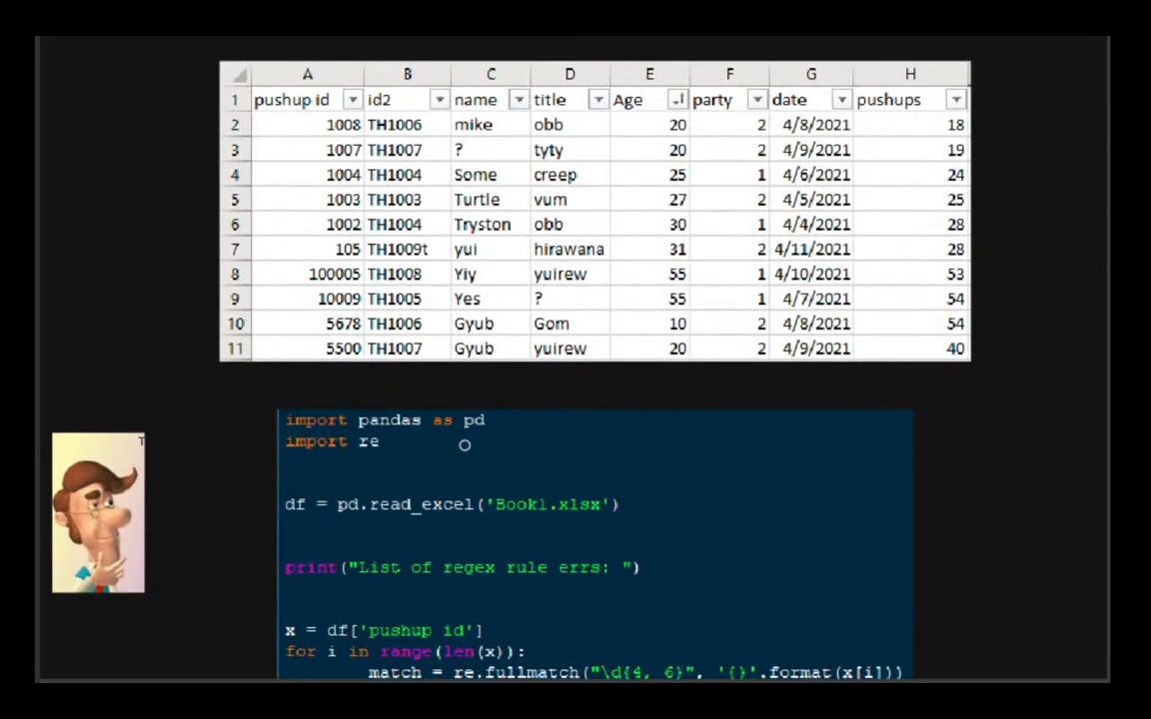
Scroll to reveal the full pandas regex script below the pushup table.
scroll("down", 3)
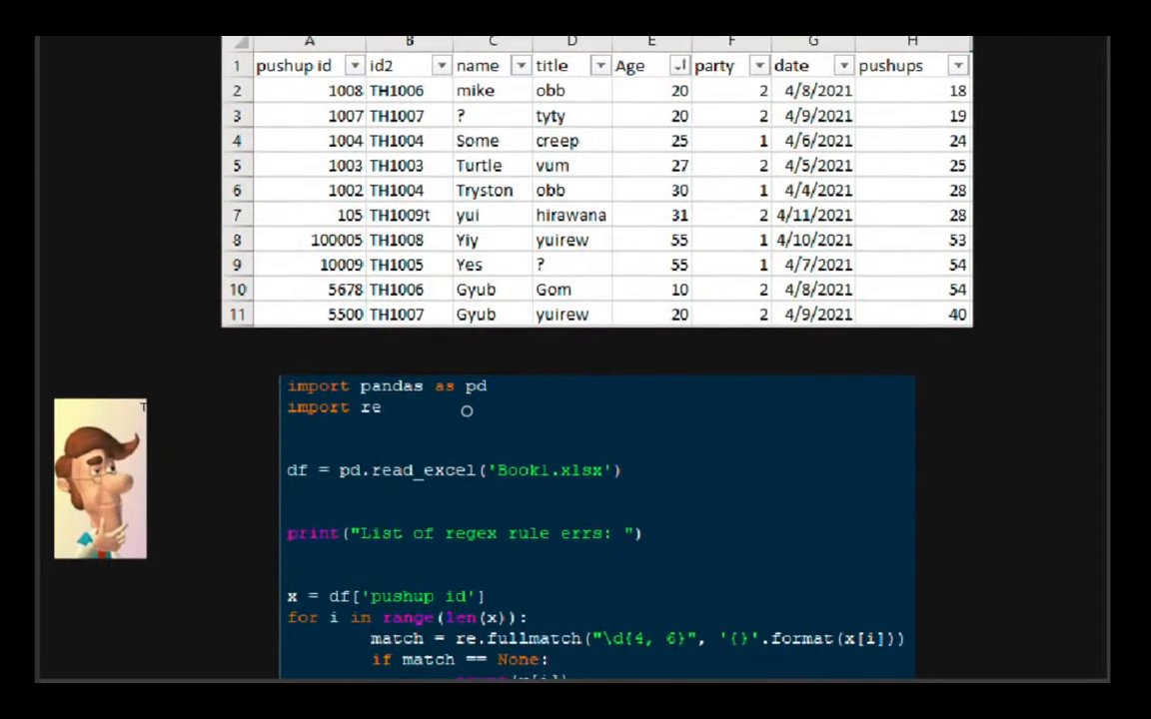
scroll("down", 3)
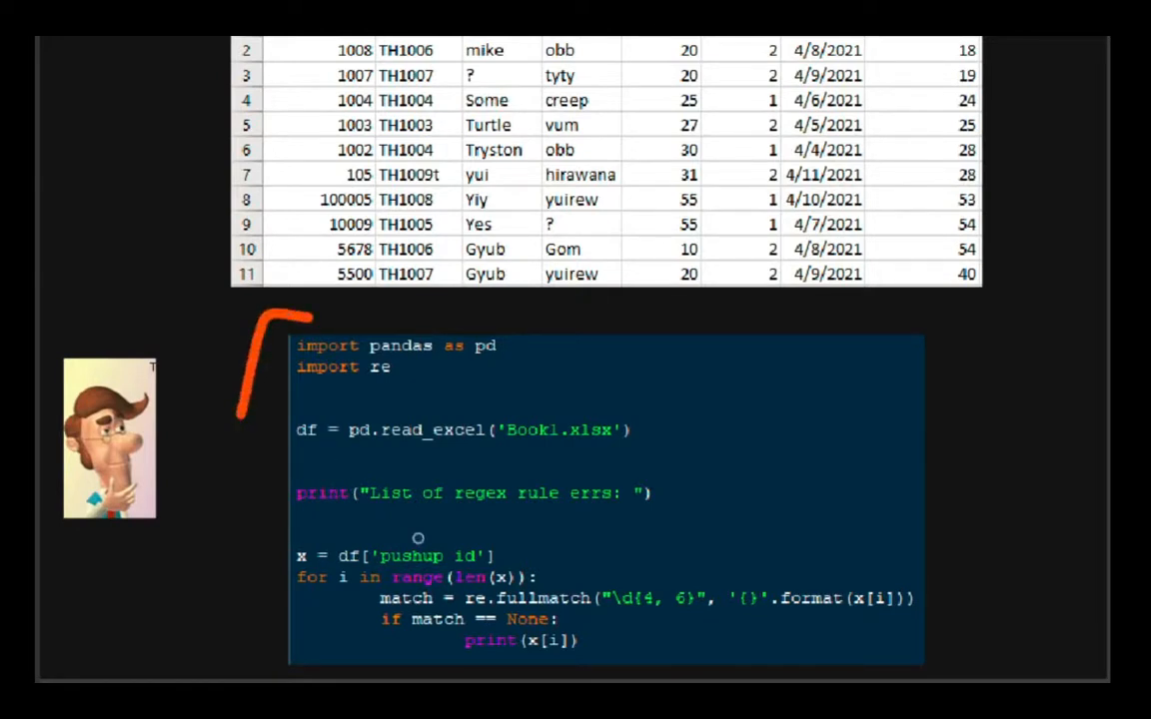
mouse_move(842, 497)
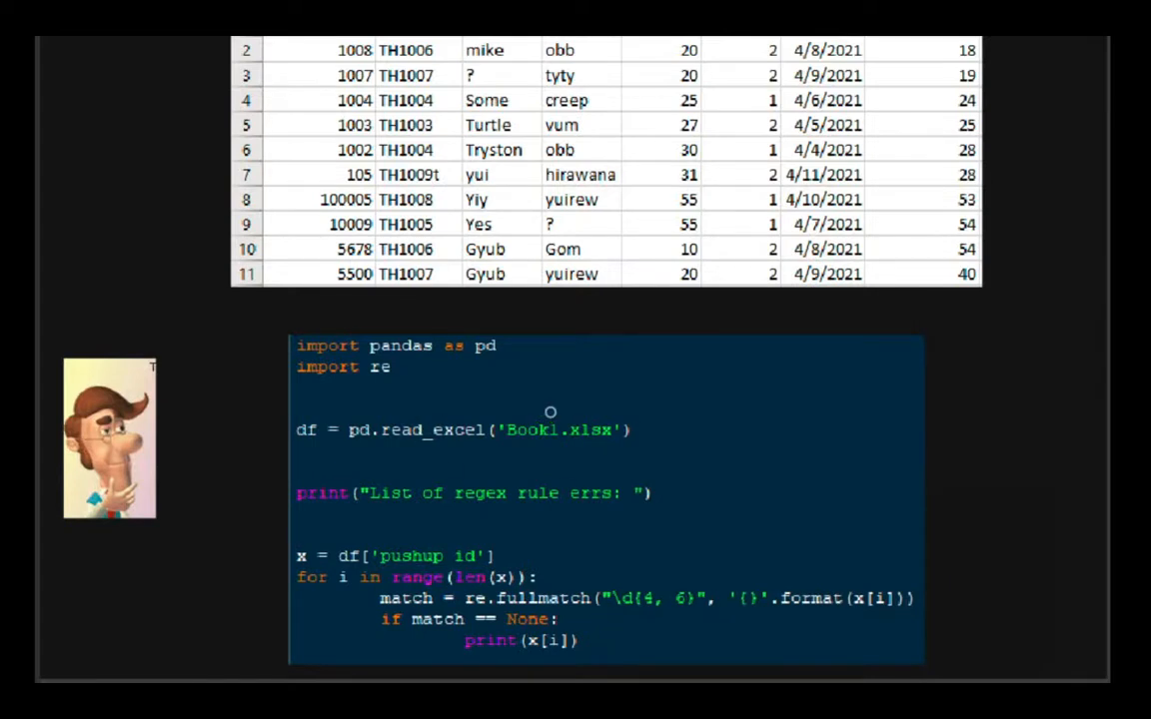
scroll("up", 3)
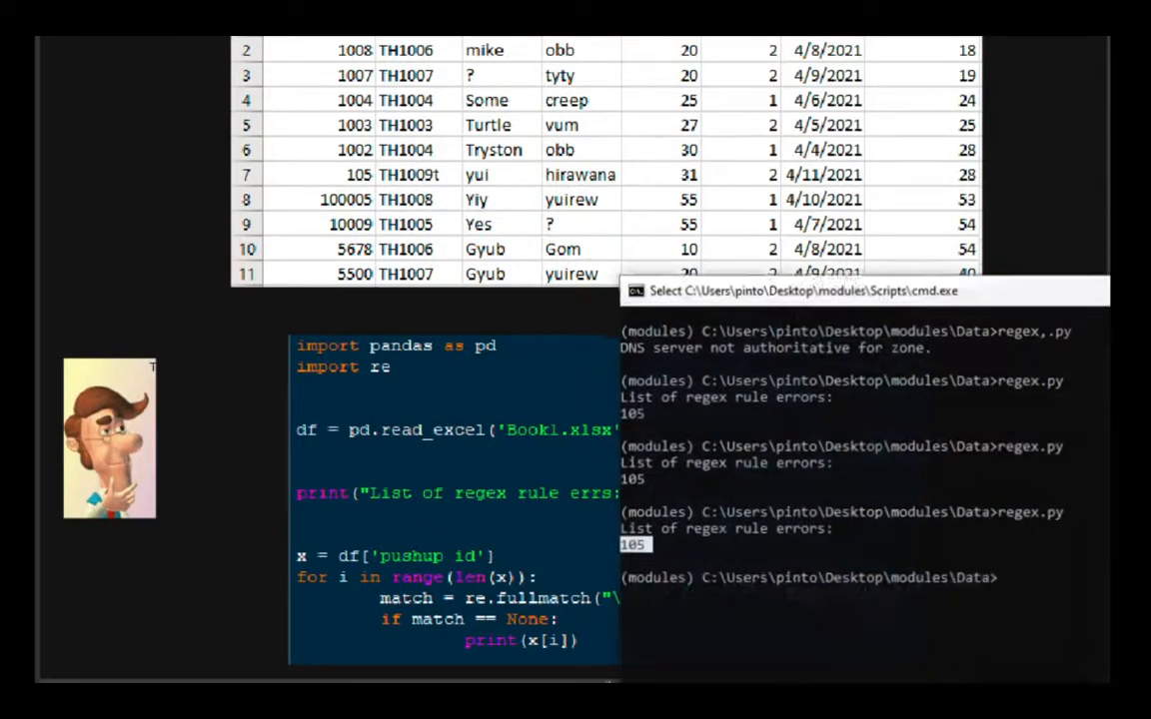
Bracket the table to the read_excel line and dot the import and print lines.
type("pipi")
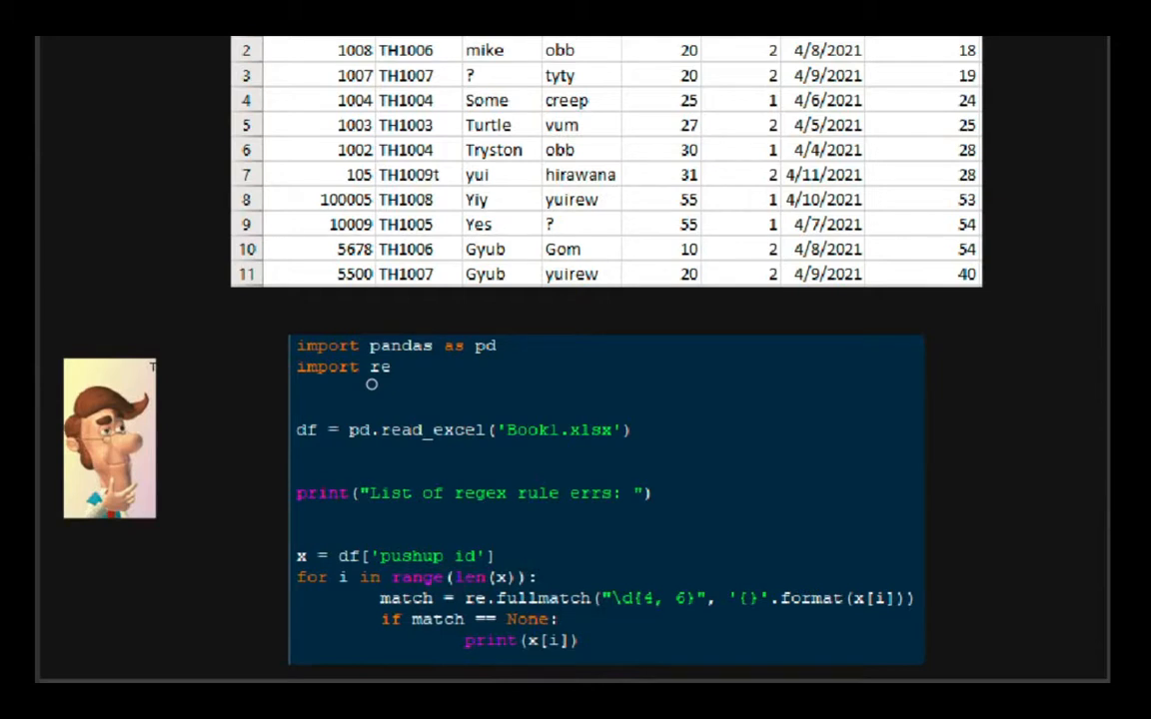
mouse_move(328, 380)
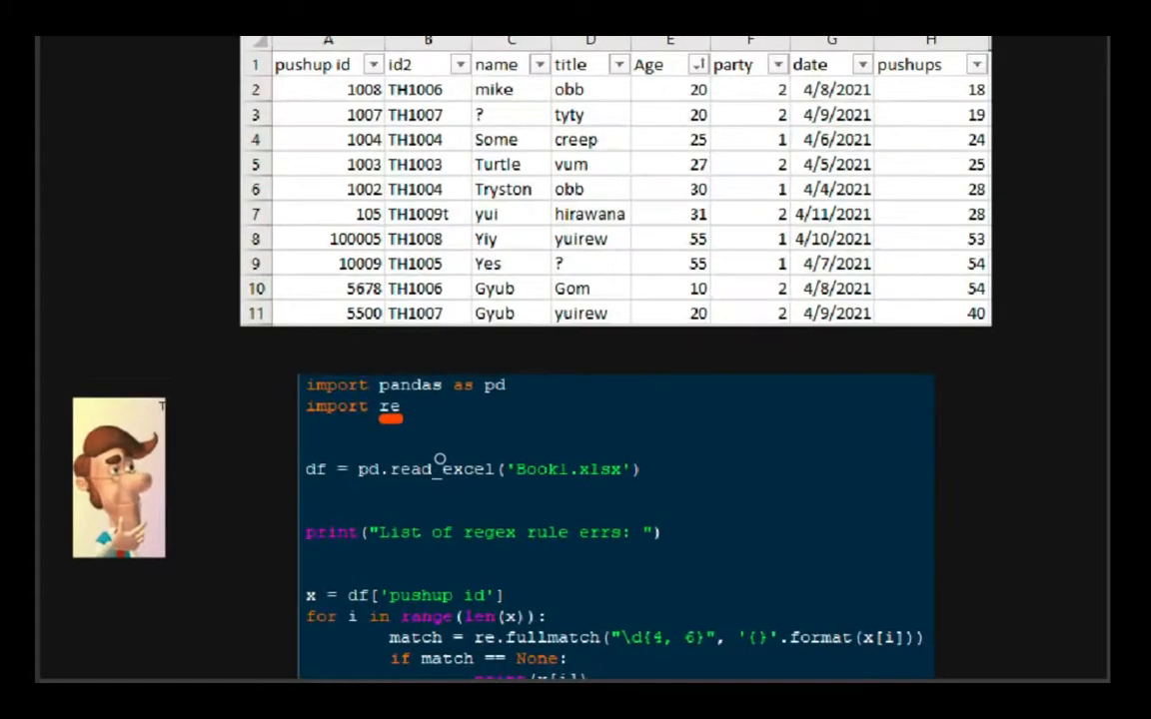
mouse_move(508, 461)
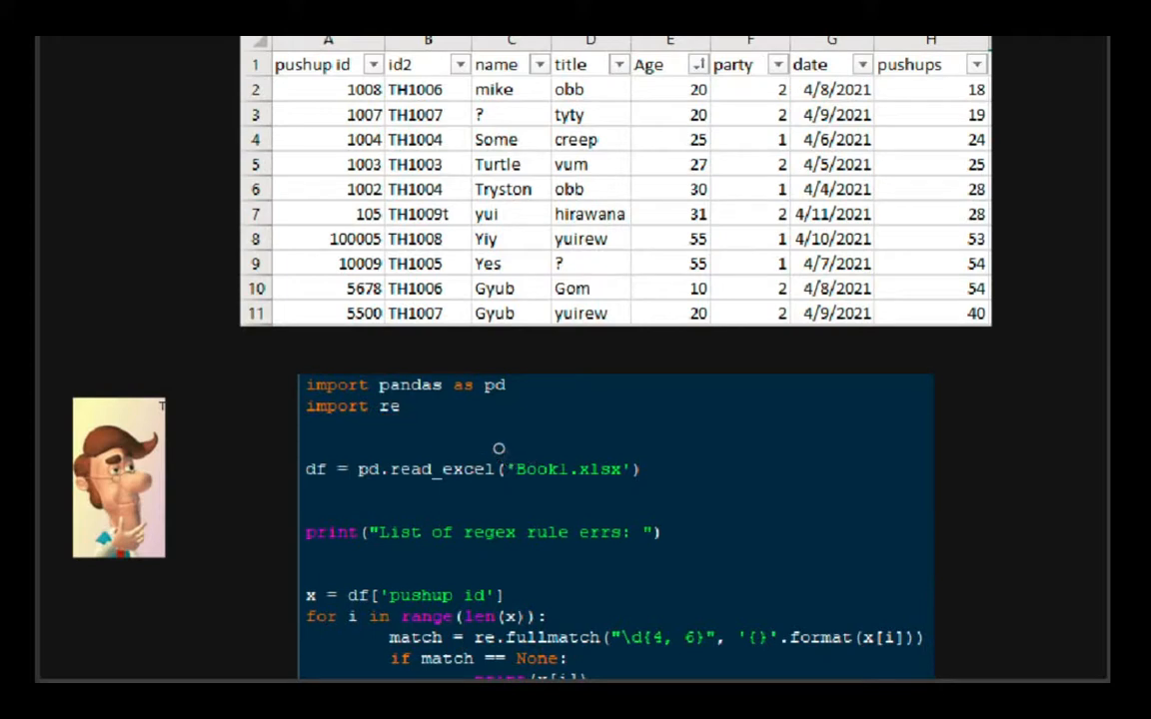
scroll("down", 3)
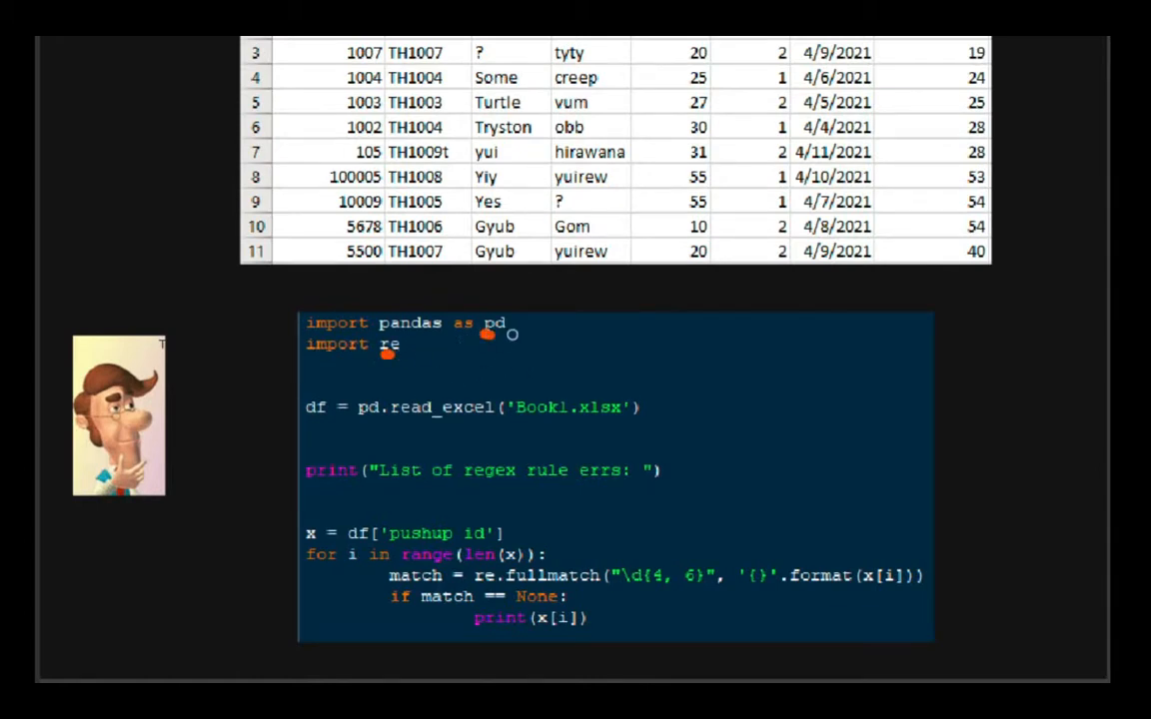
mouse_move(390, 361)
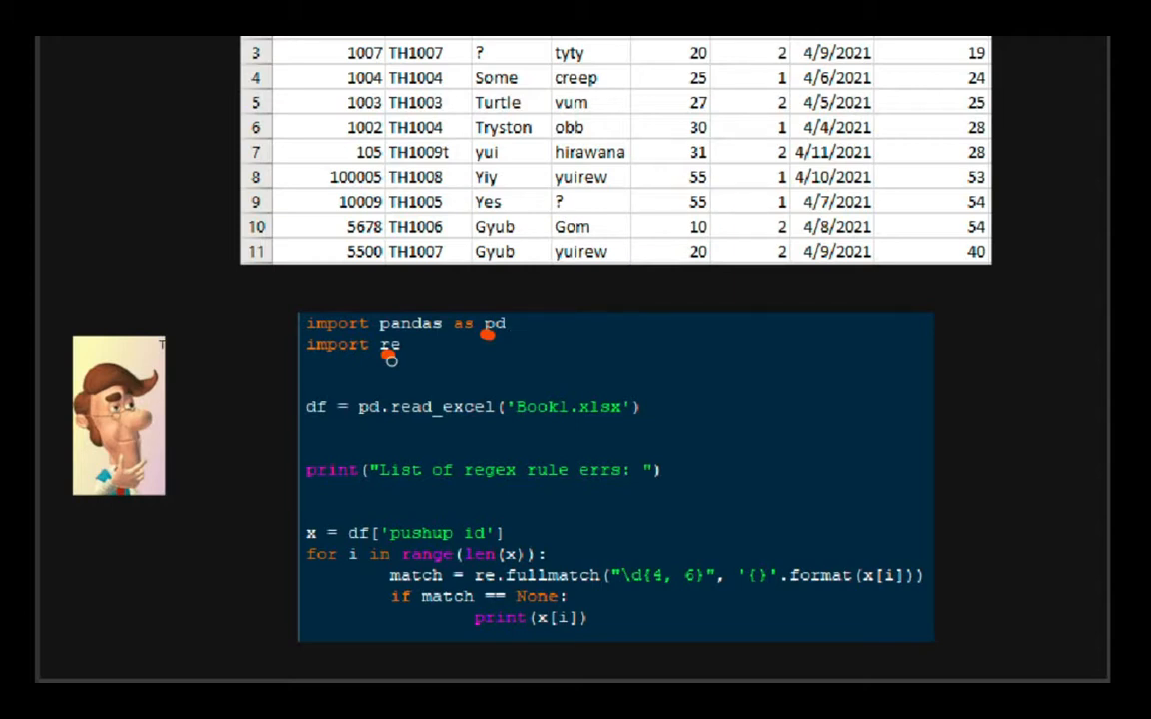
mouse_move(359, 345)
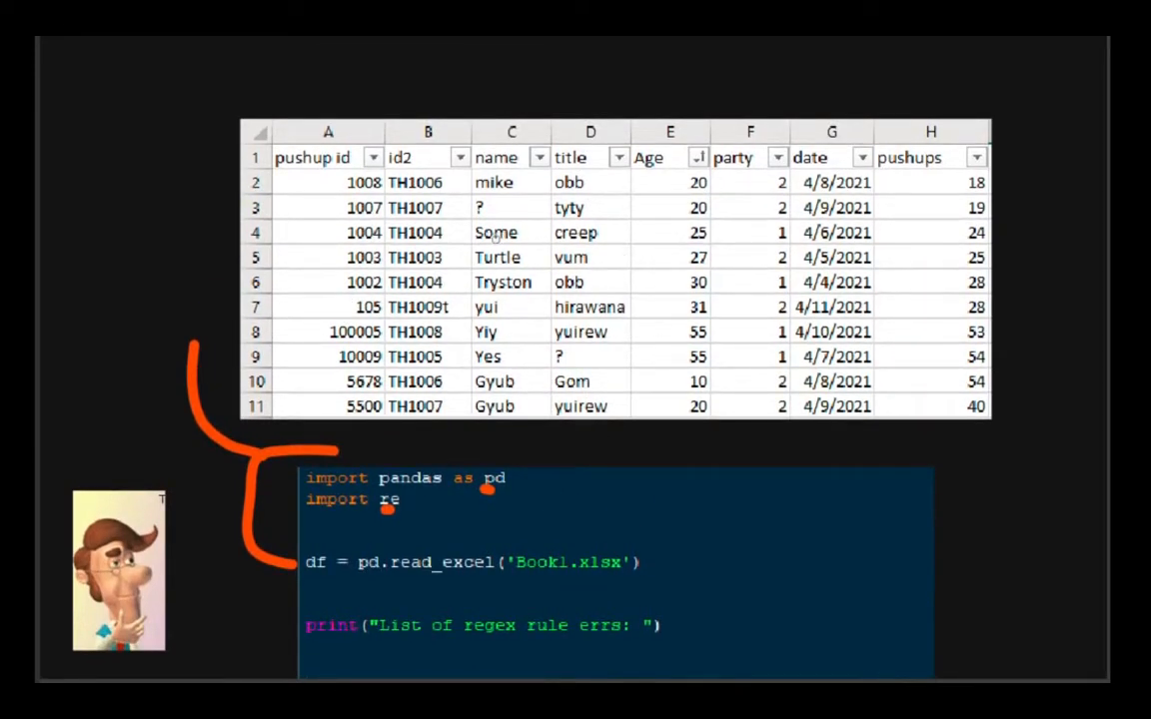
scroll("down", 3)
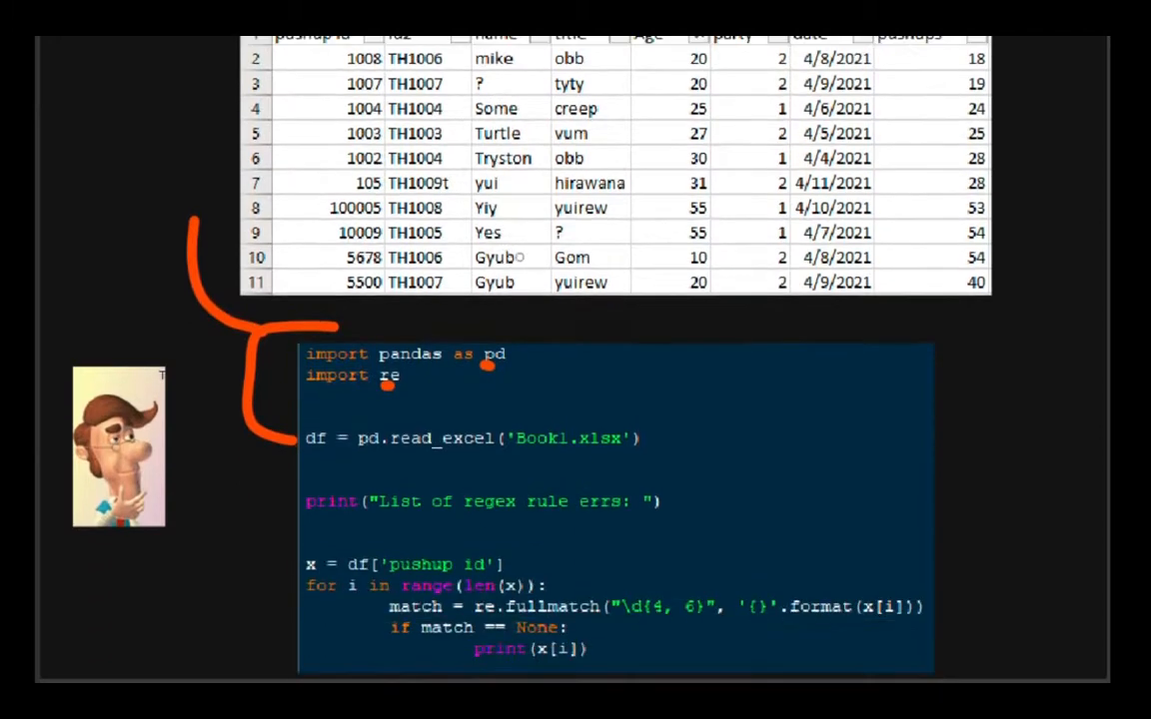
scroll("down", 3)
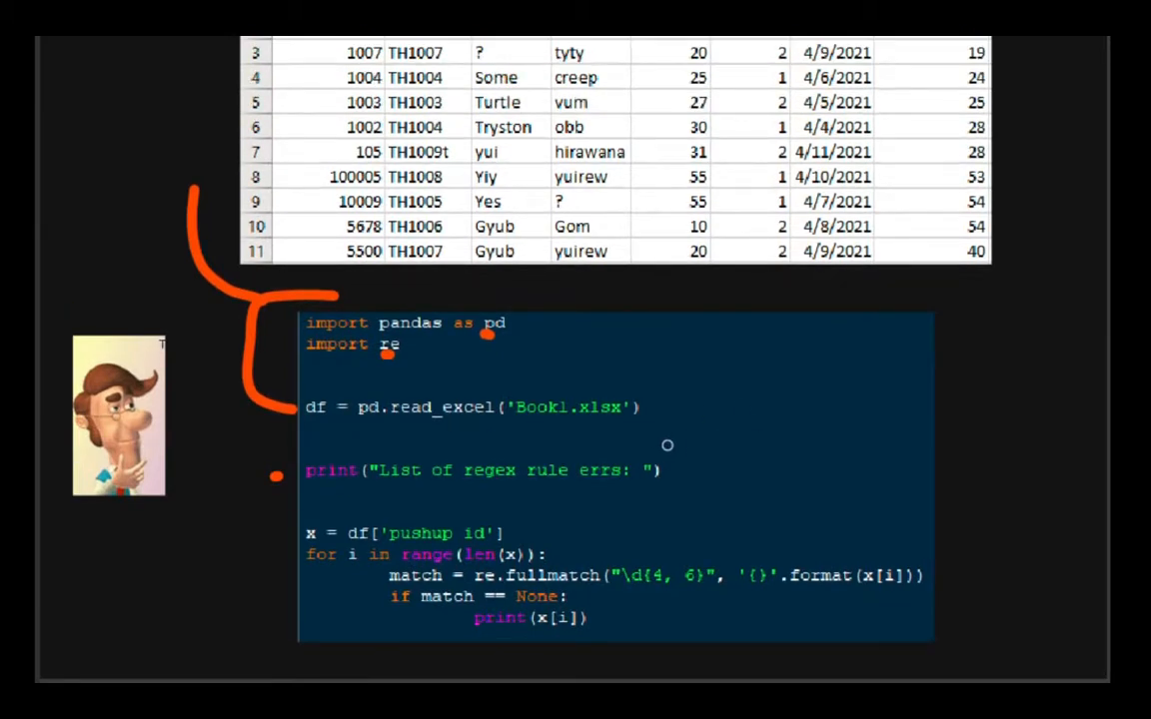
scroll("down", 3)
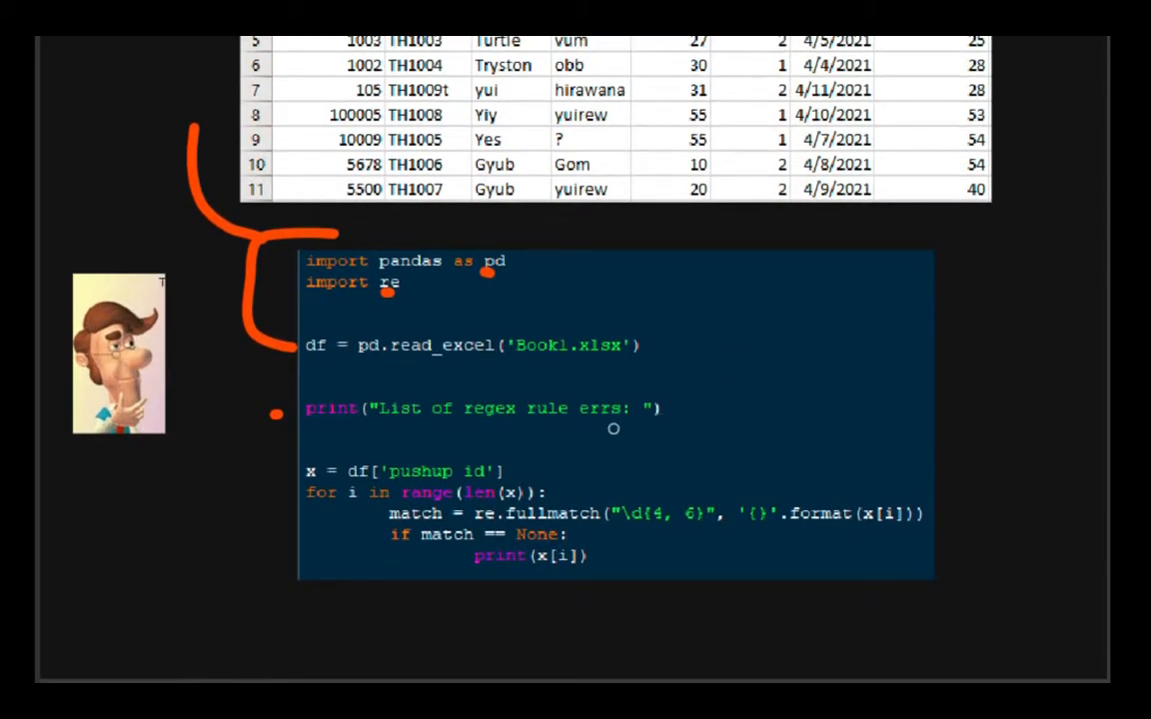
Underline 'pushup id' in A1, bracket rows 2–4, and dot the x = df and for lines.
scroll("down", 3)
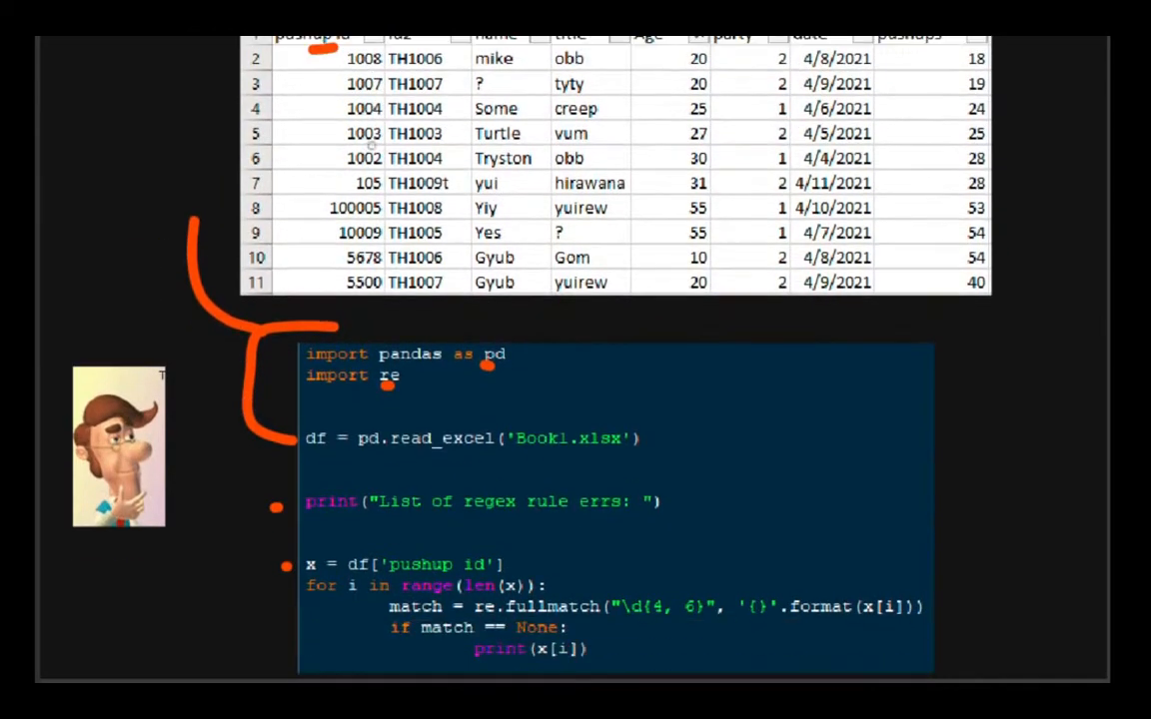
scroll("down", 3)
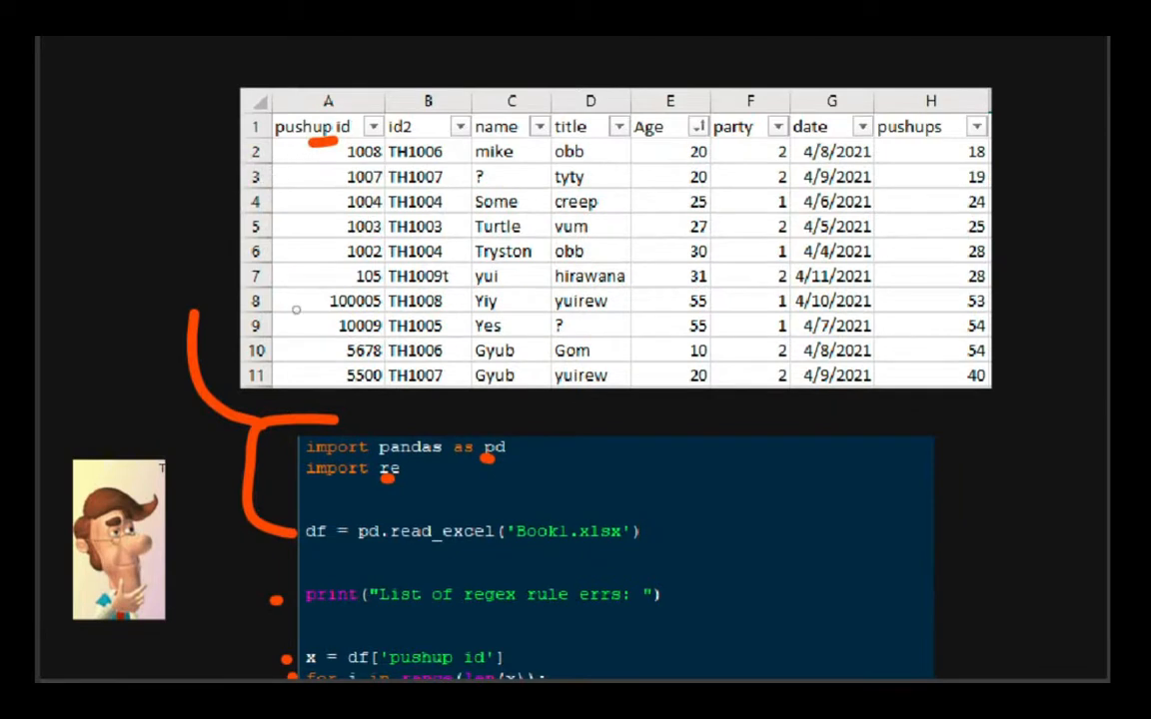
scroll("down", 3)
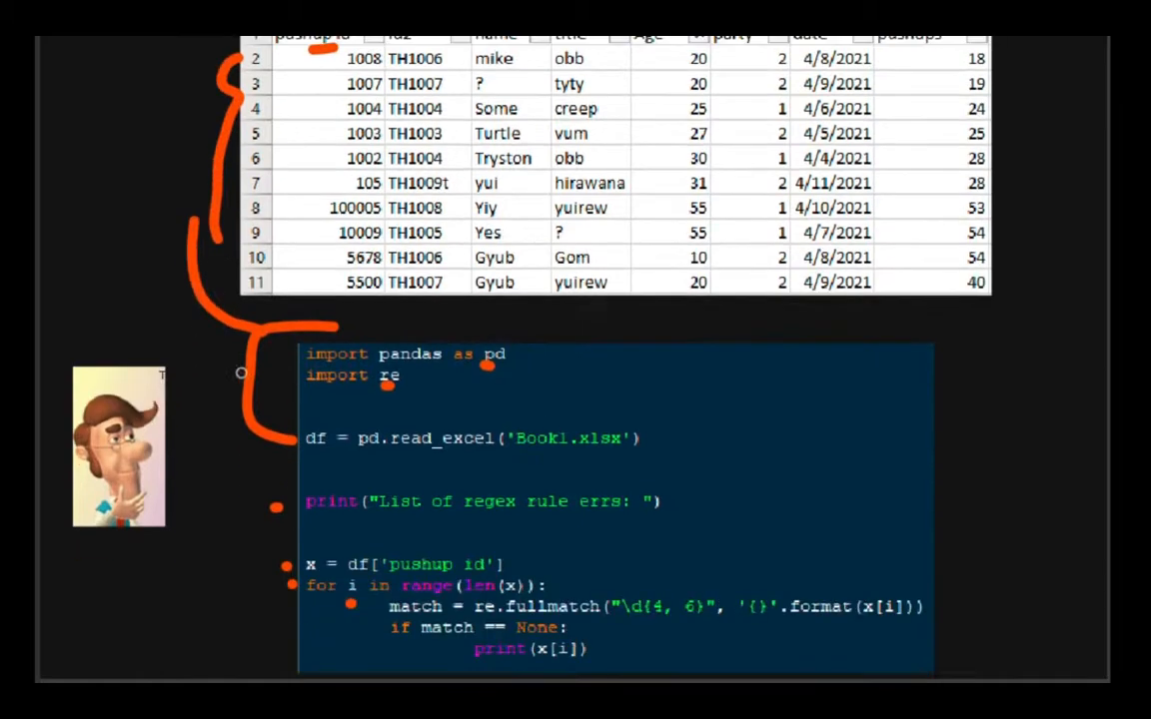
scroll("down", 3)
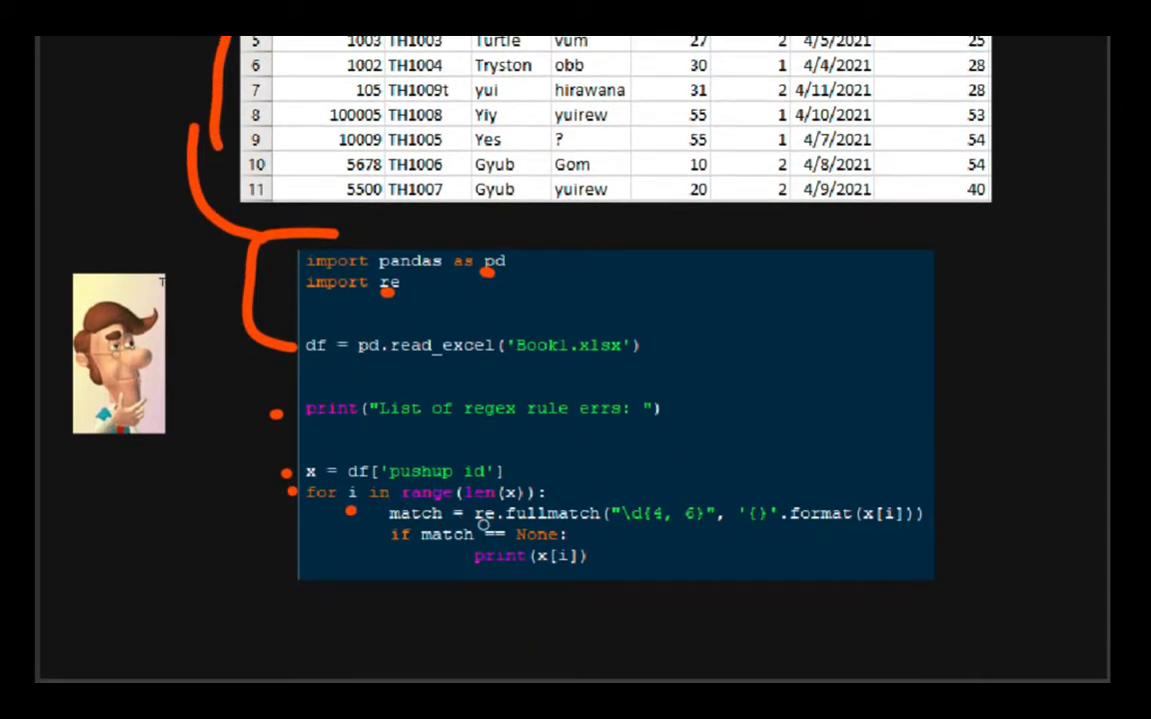
Underline re.fullmatch with its \d{4, 6} pattern and the formatted value it checks.
left_click_drag(479, 530, 600, 531)
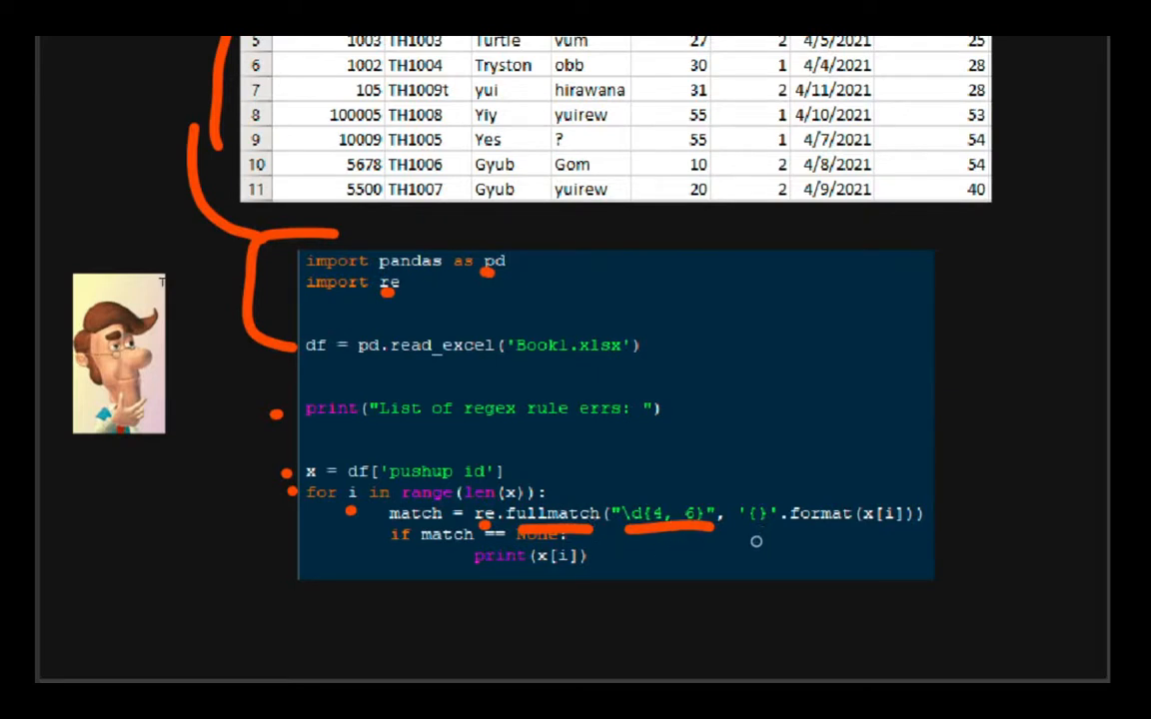
left_click_drag(754, 537, 899, 535)
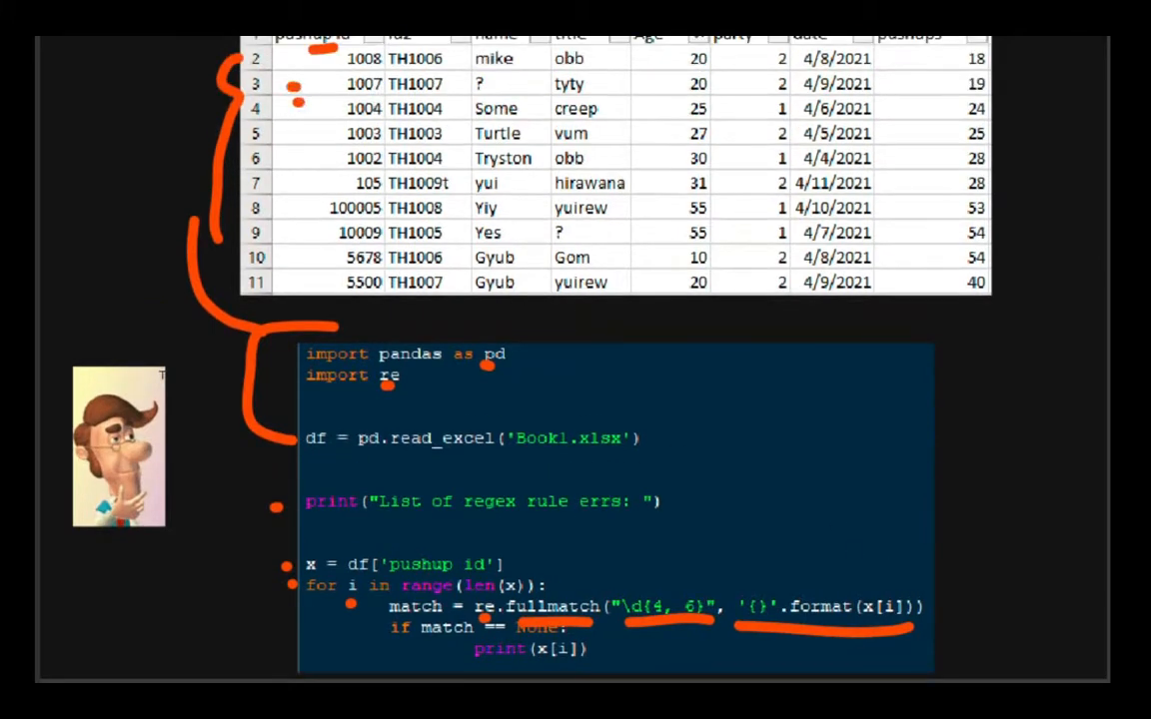
scroll("down", 3)
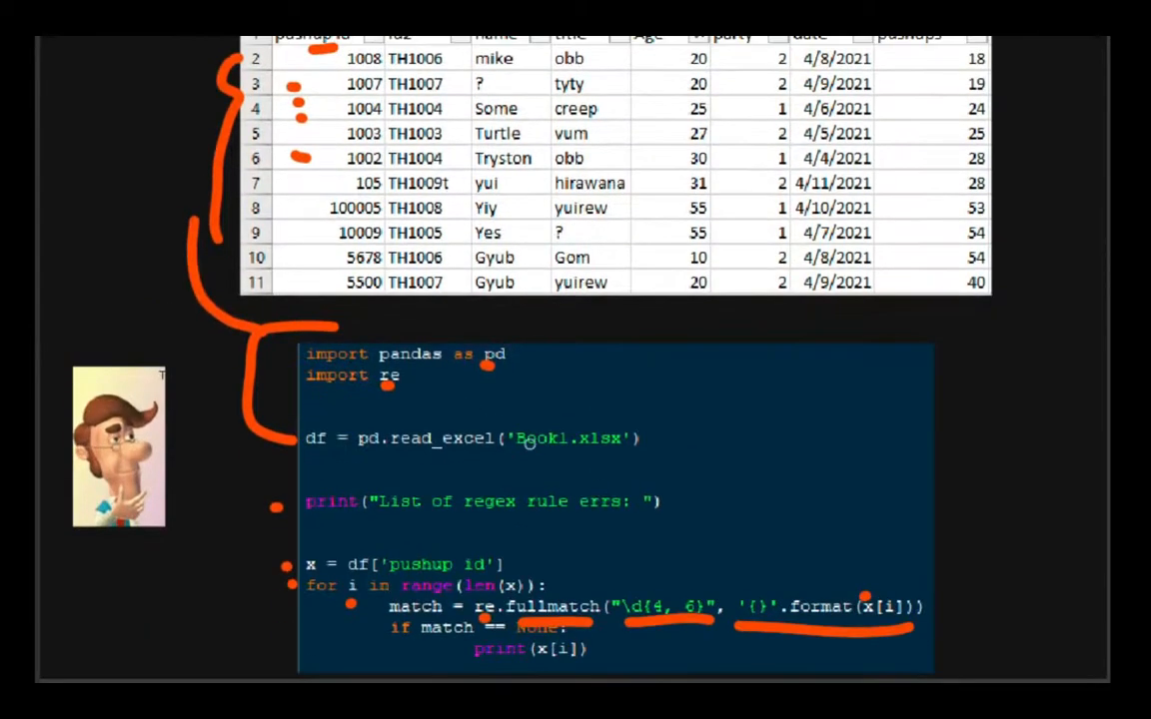
scroll("down", 3)
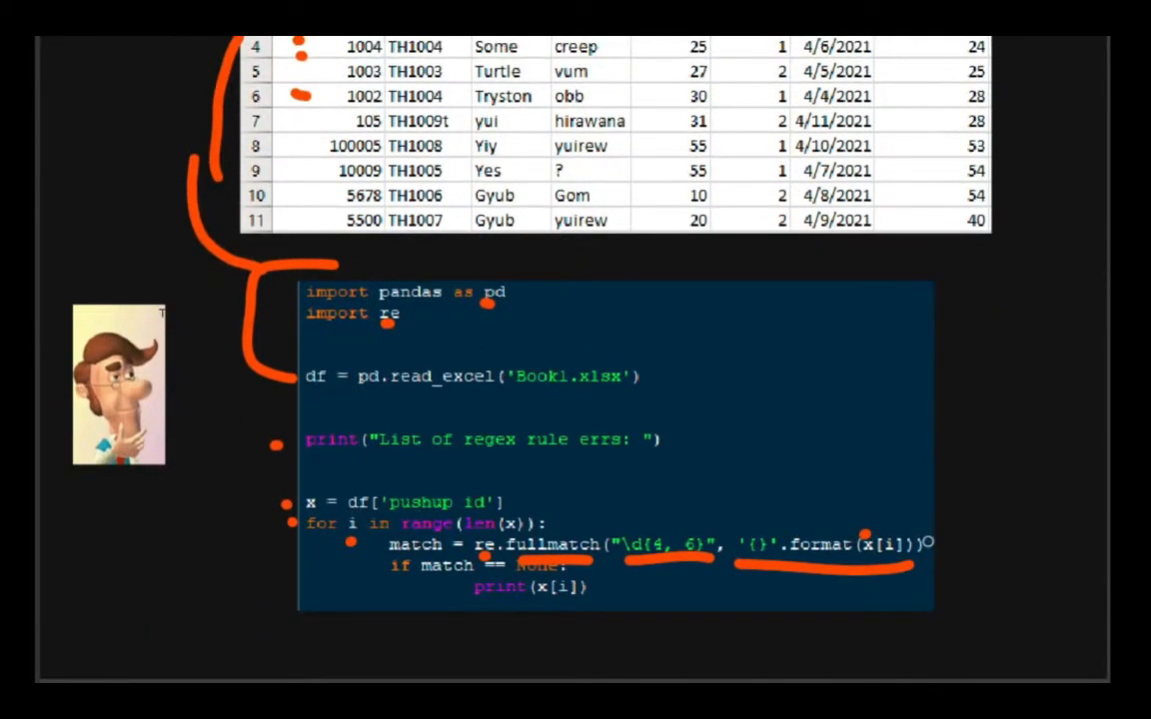
scroll("down", 3)
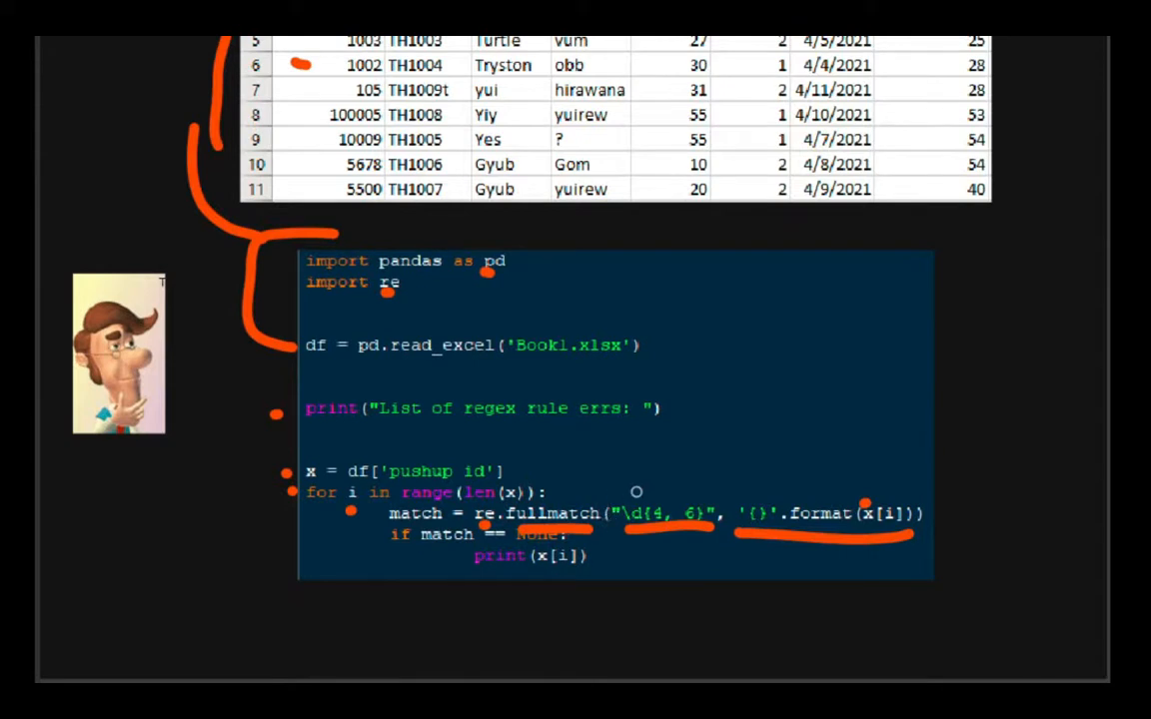
mouse_move(655, 503)
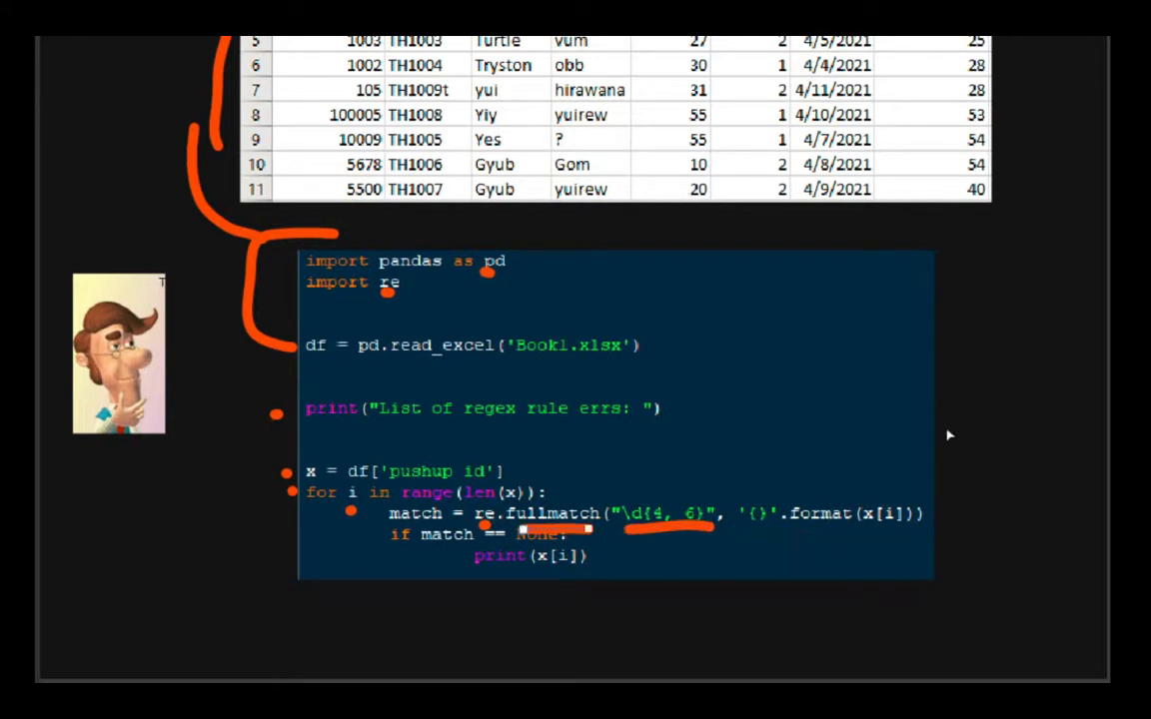
Underline match, None and x[i], and bracket the if/print block.
scroll("down", 3)
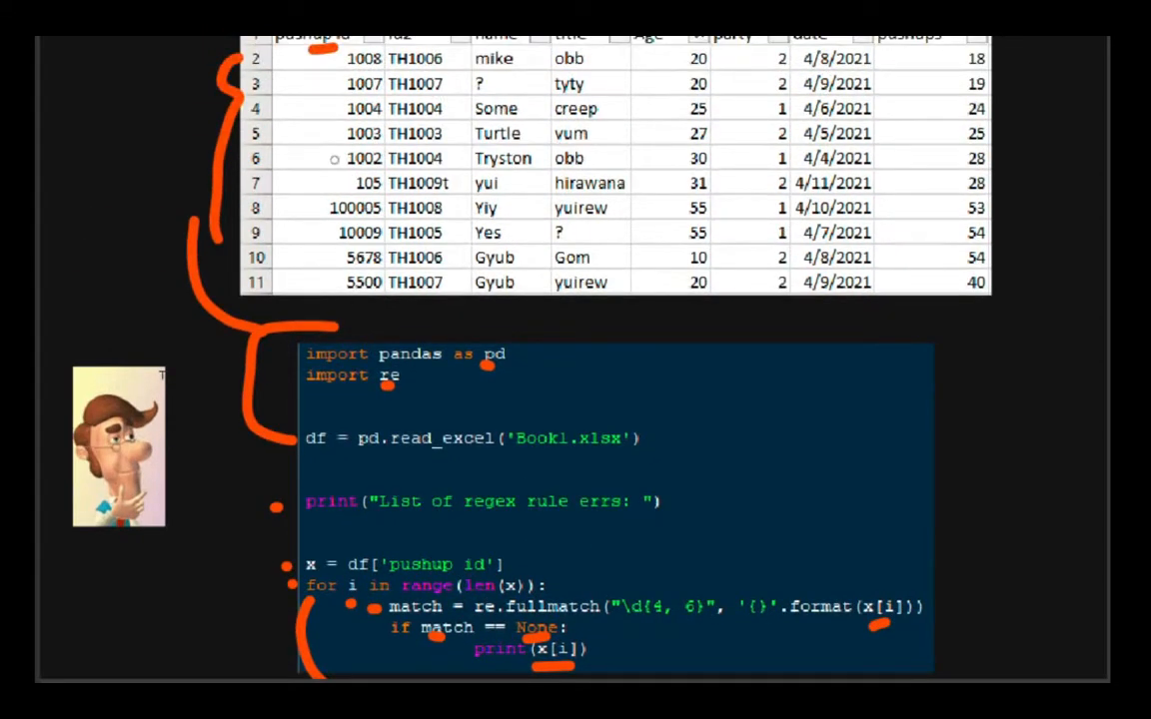
scroll("down", 3)
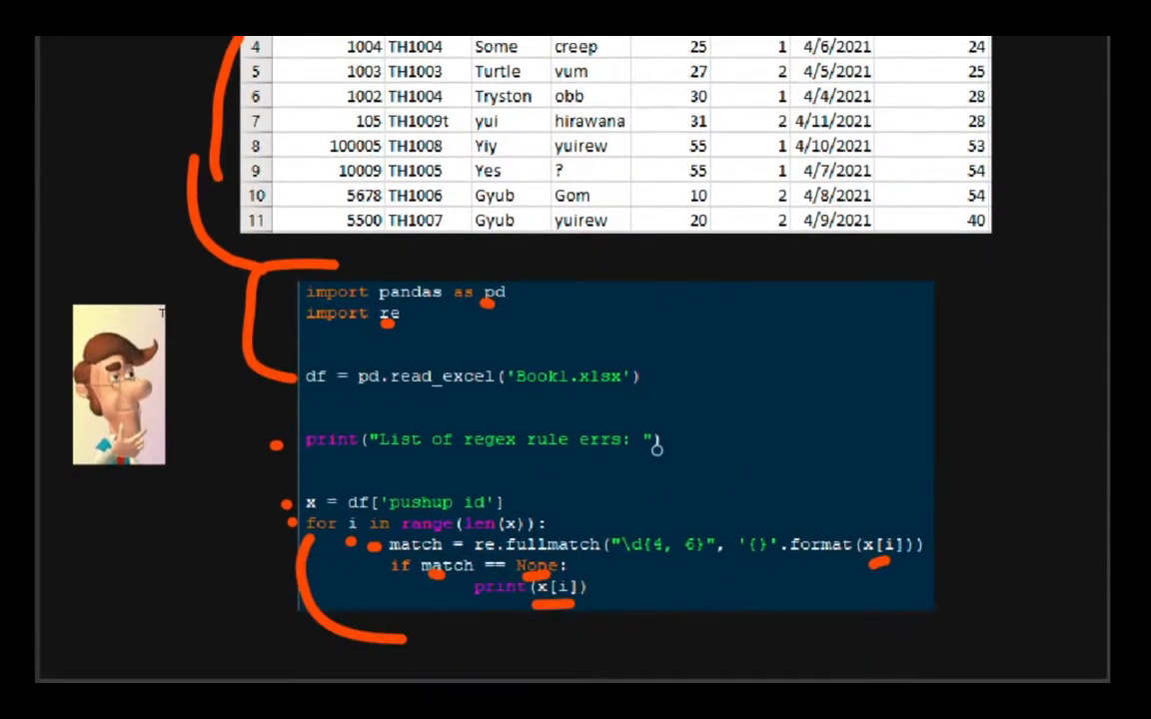
scroll("down", 3)
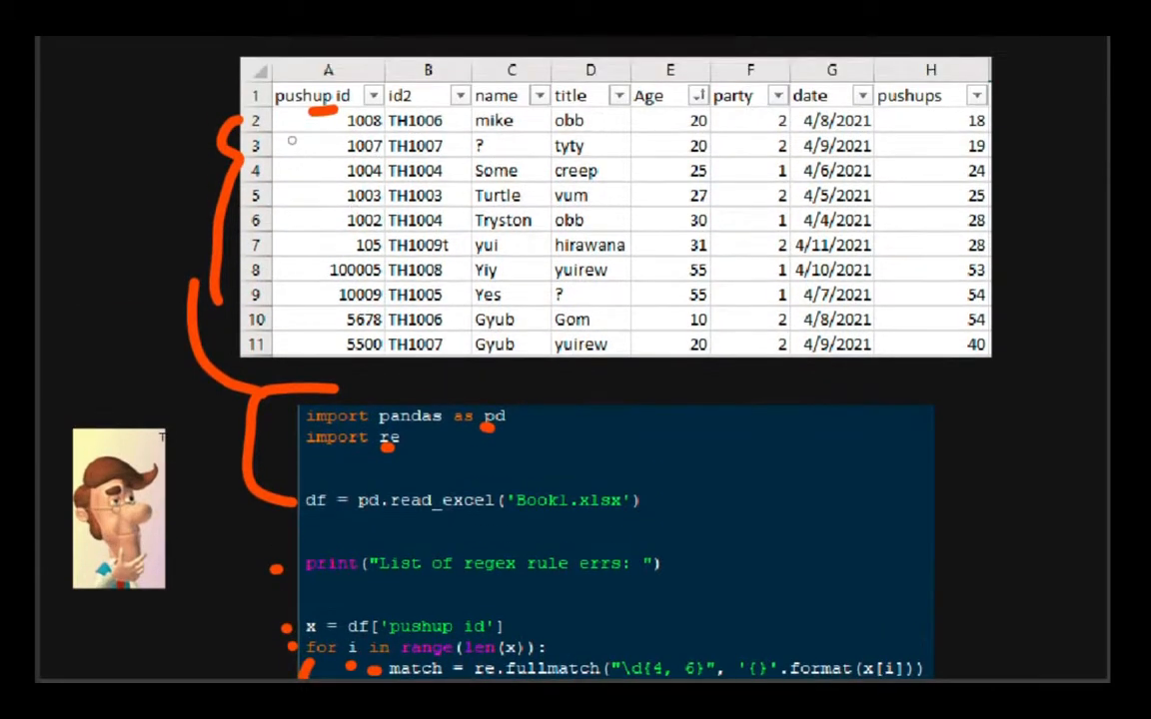
Dot pushup ids 1007 through 1002 in rows 3–6 and hook under 105 in row 7.
scroll("down", 3)
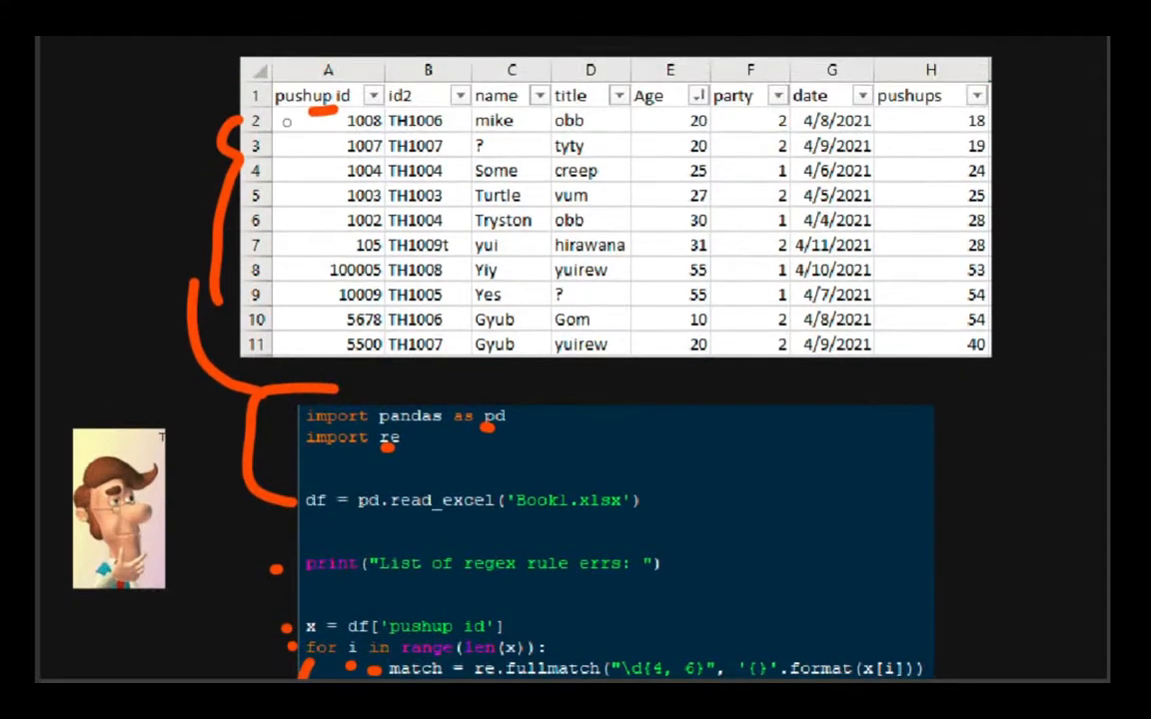
scroll("down", 3)
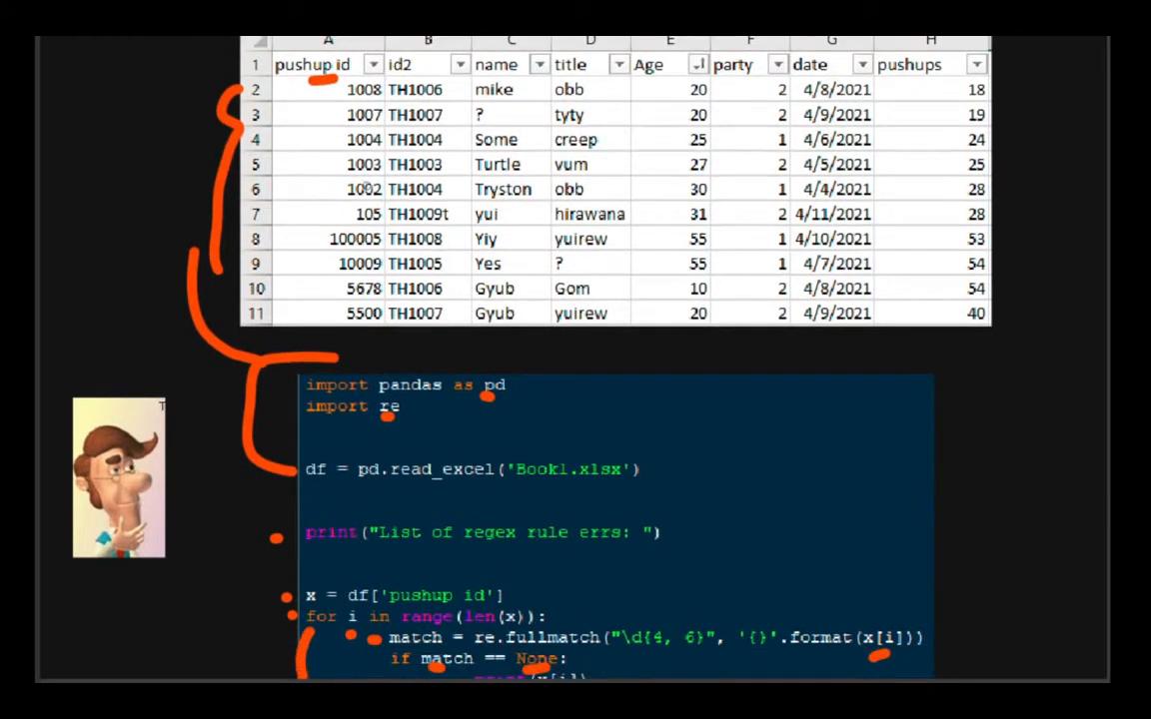
scroll("down", 3)
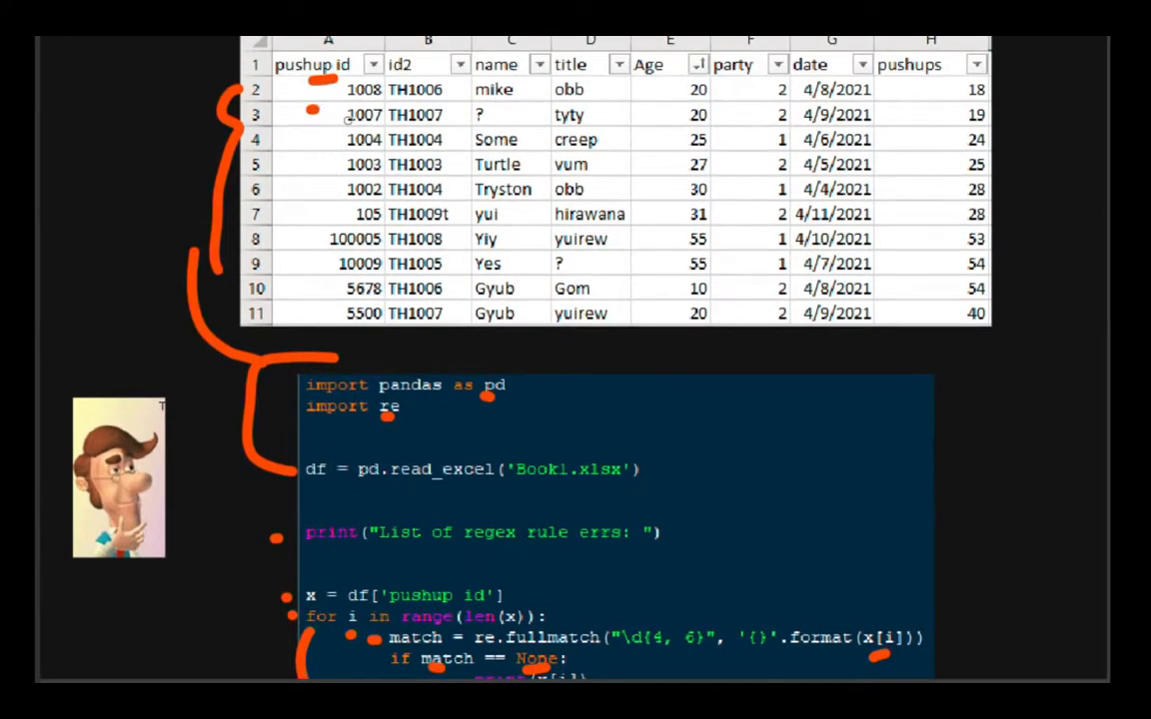
scroll("down", 3)
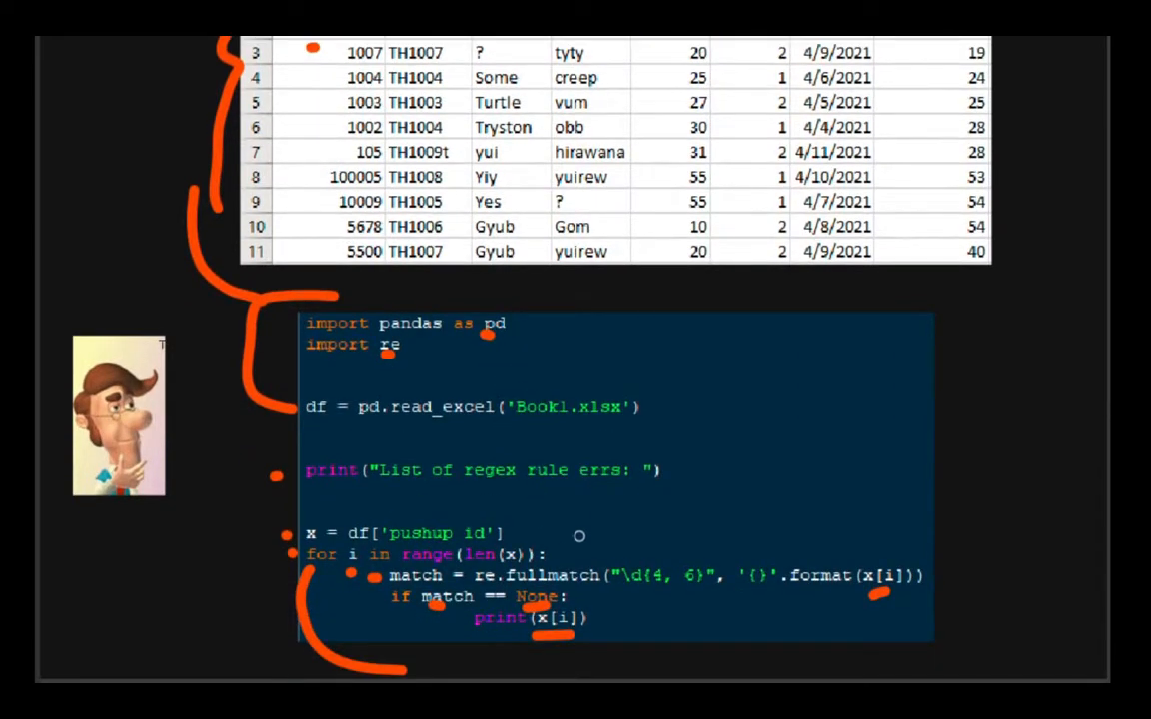
mouse_move(539, 570)
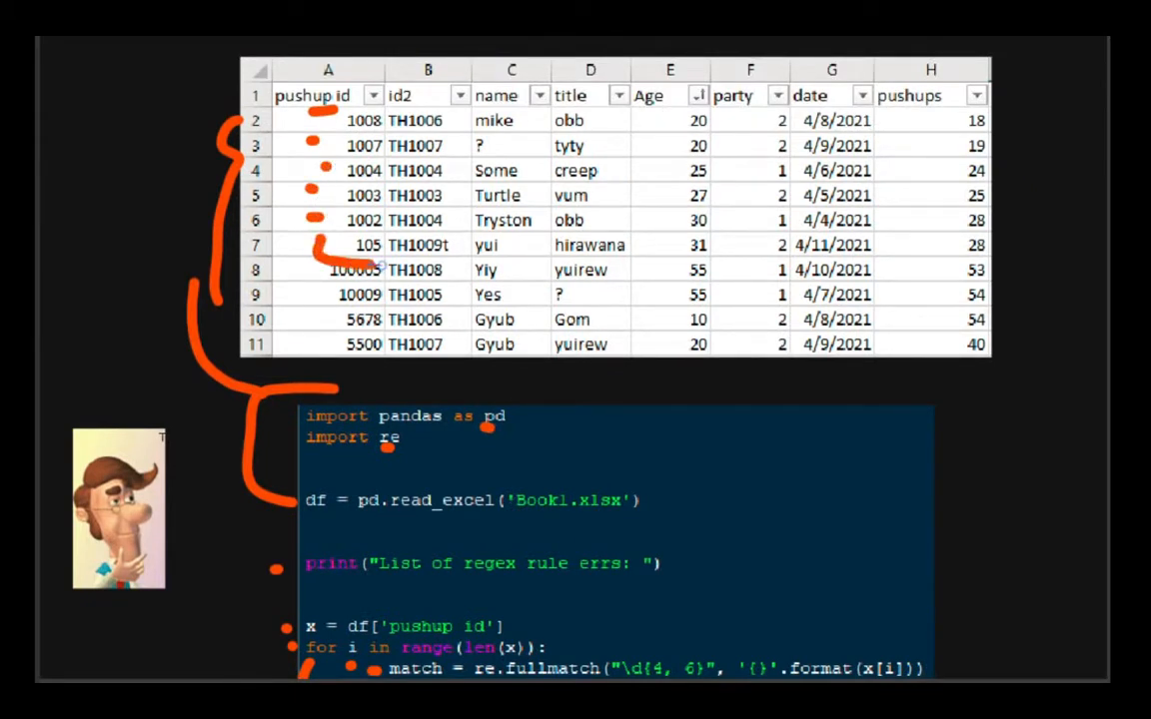
scroll("down", 3)
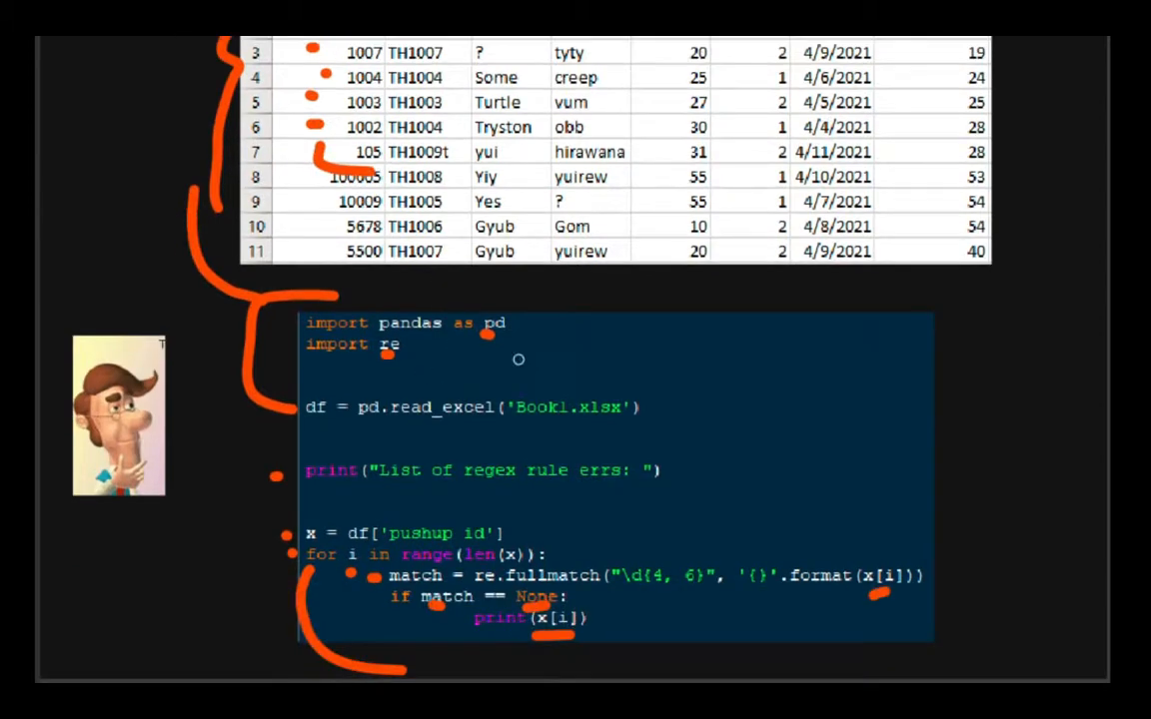
scroll("down", 3)
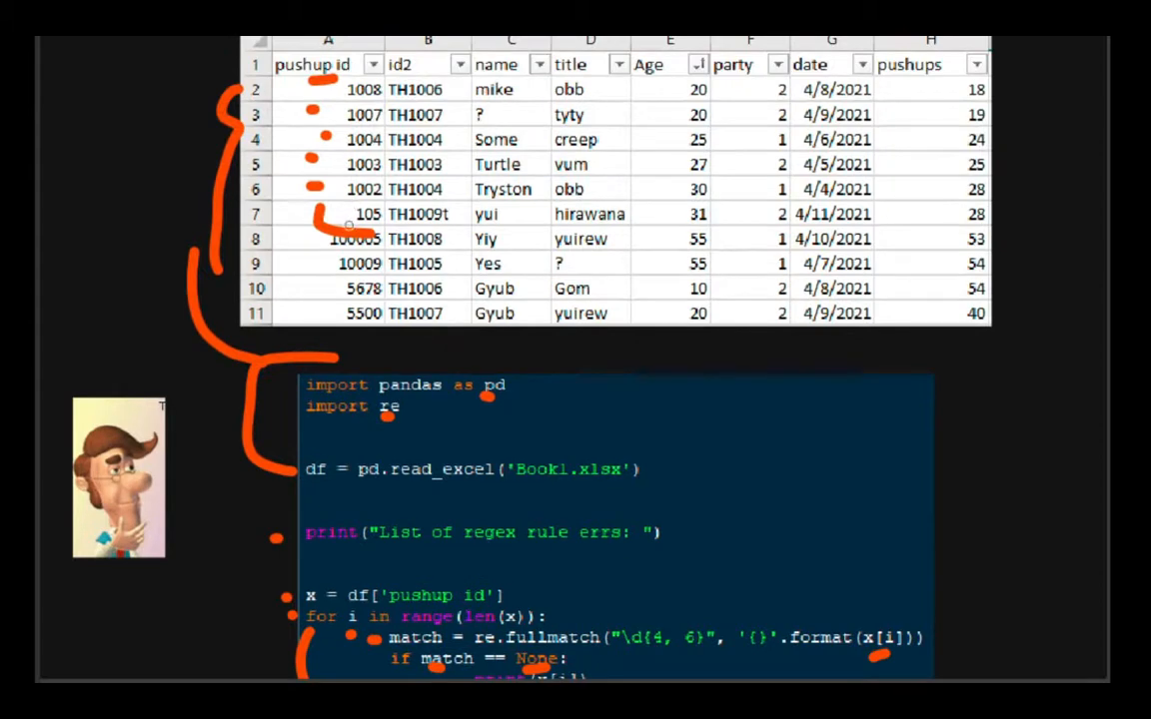
scroll("down", 3)
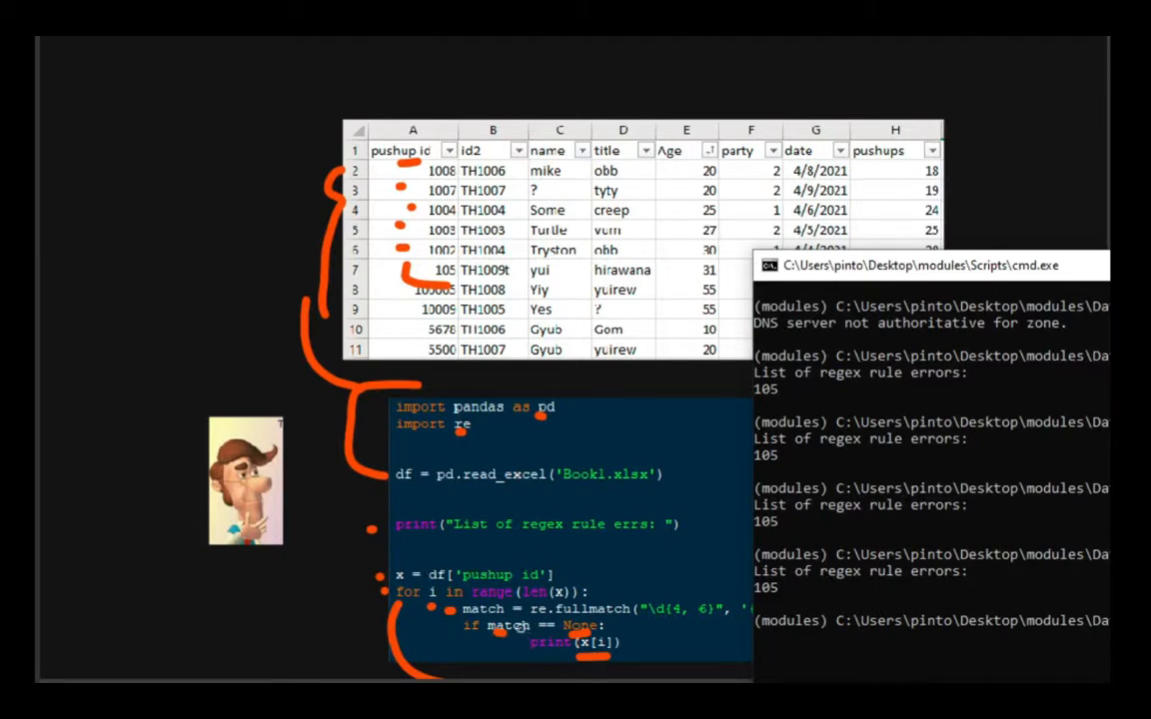
mouse_move(787, 599)
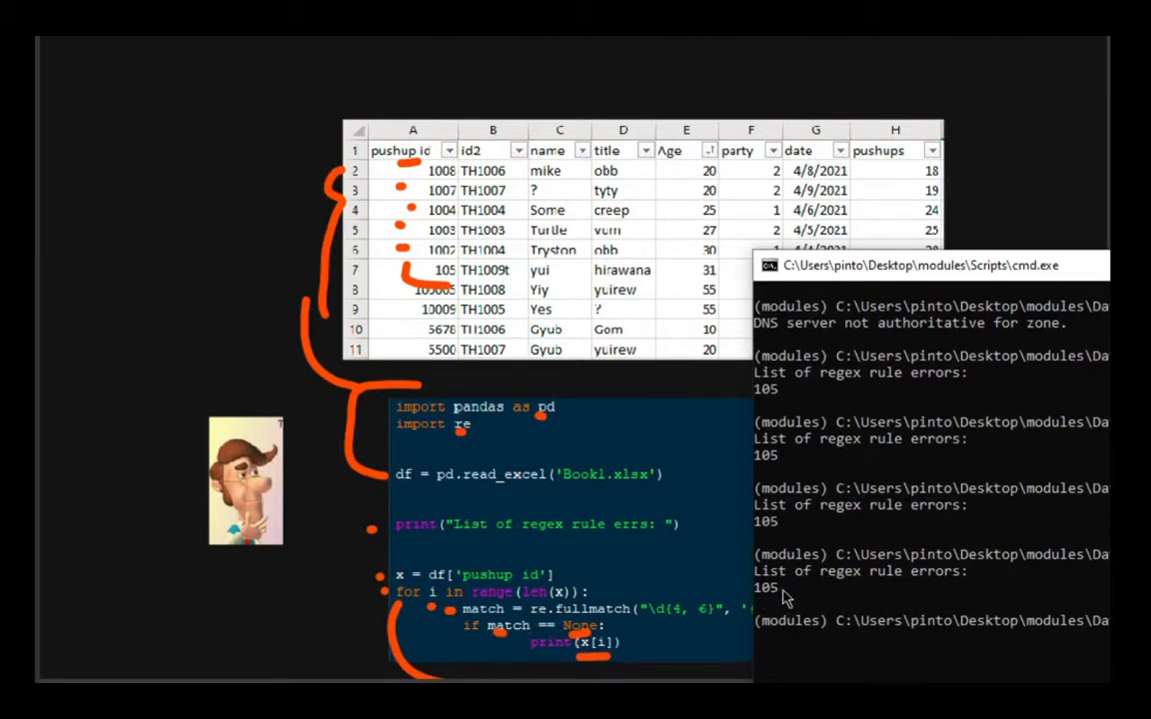